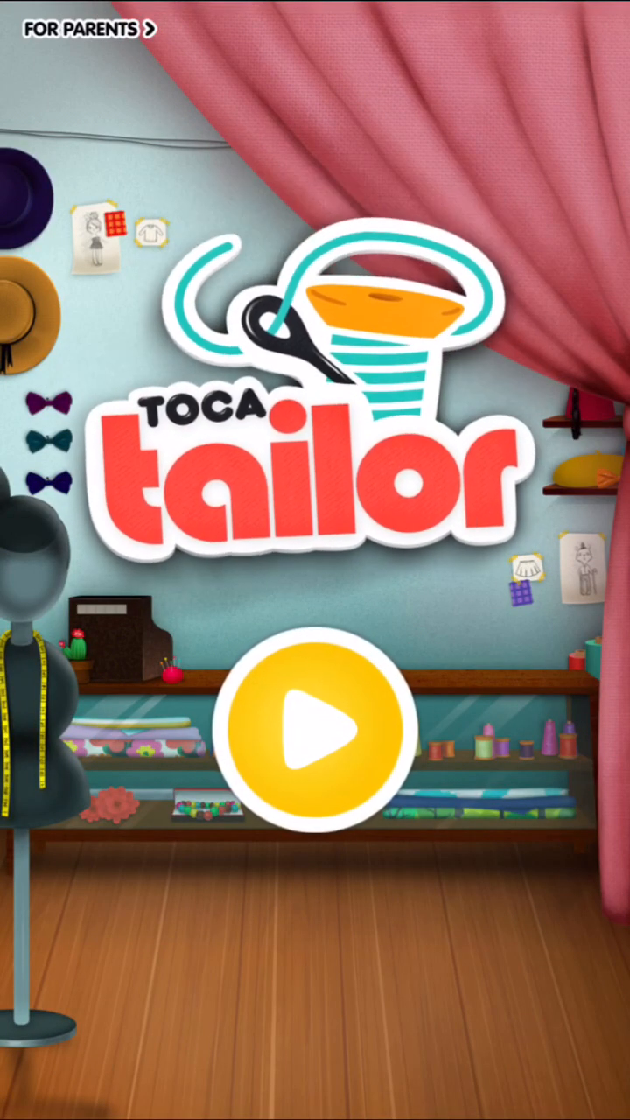
Tap play on the title screen to reach the four-character picker.
left_click(315, 735)
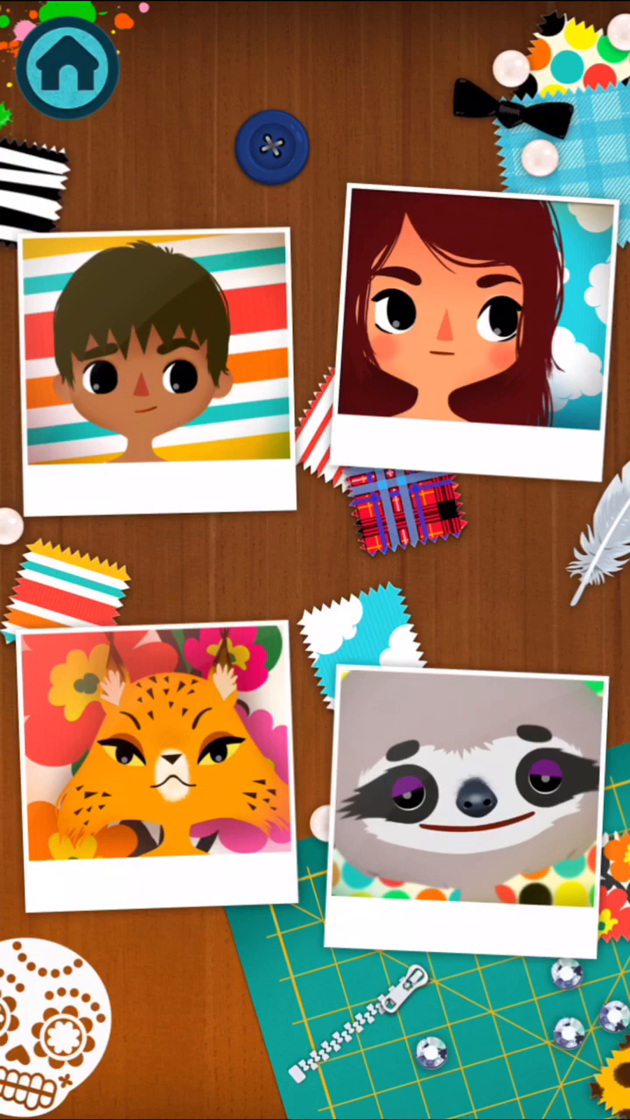
Choose the red-haired girl to dress and bring up her green shirt.
left_click(460, 323)
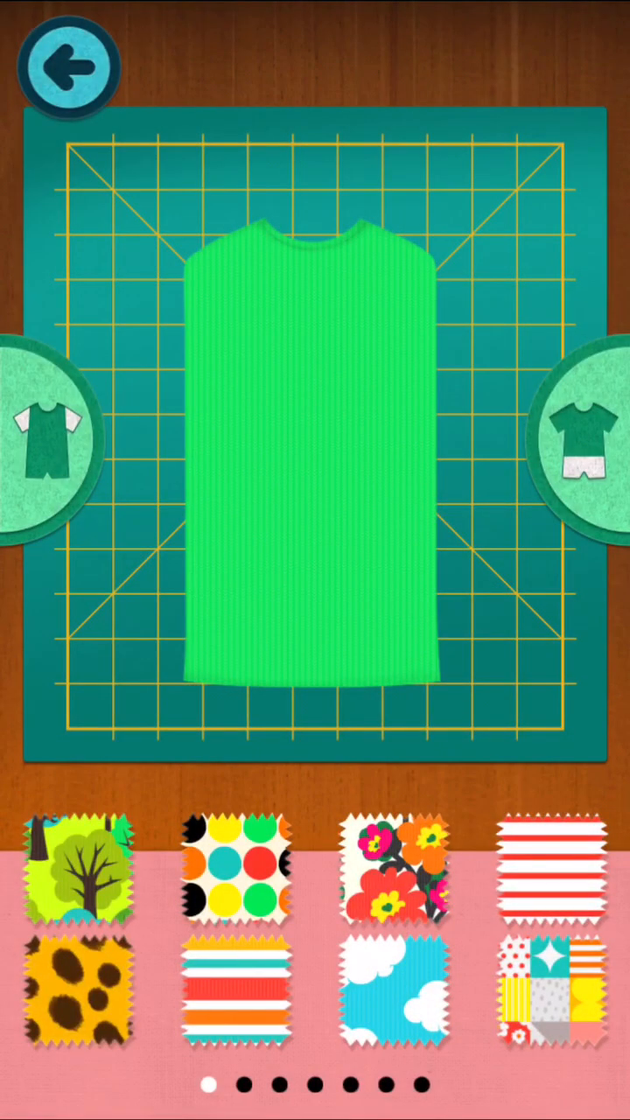
Make the shirt white and stamp the rainbow-haired drawing from Favorites onto it.
scroll("left", 3)
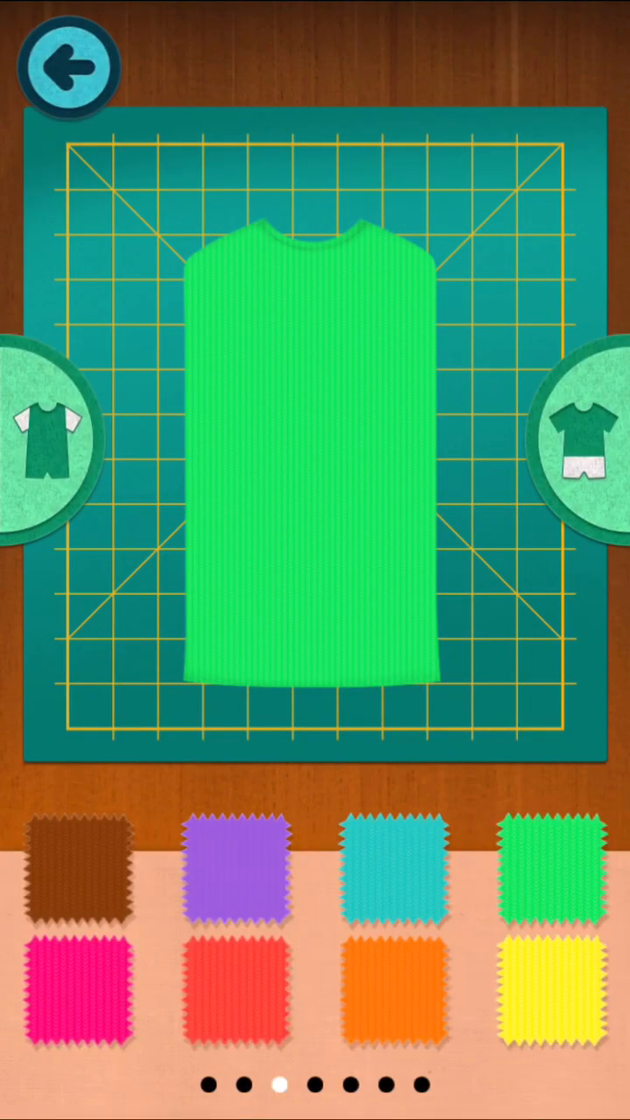
scroll("left", 3)
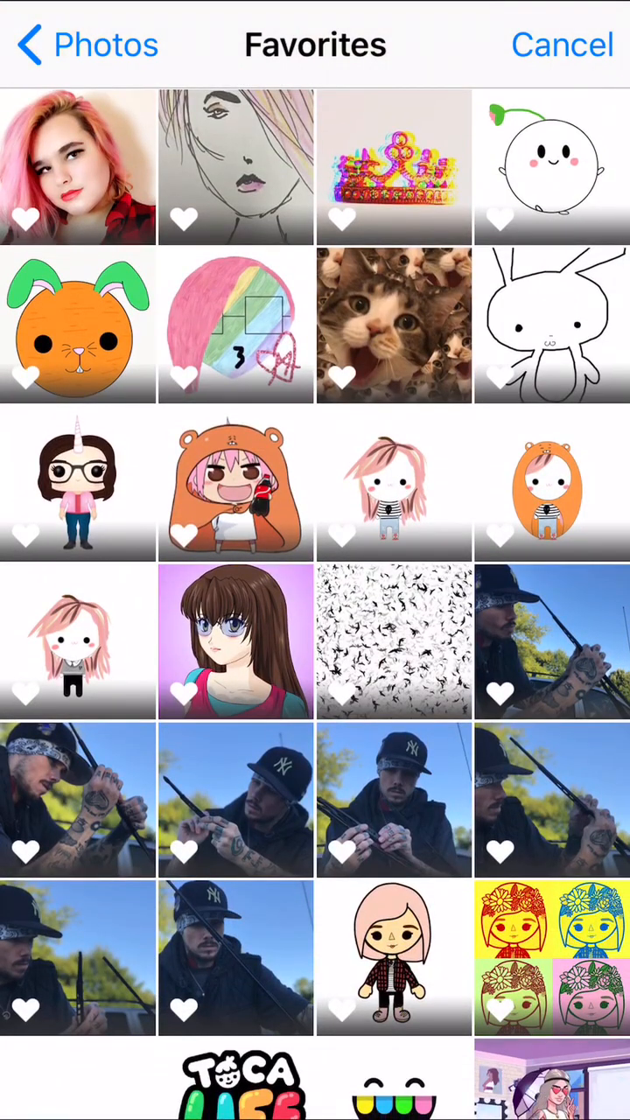
left_click(235, 326)
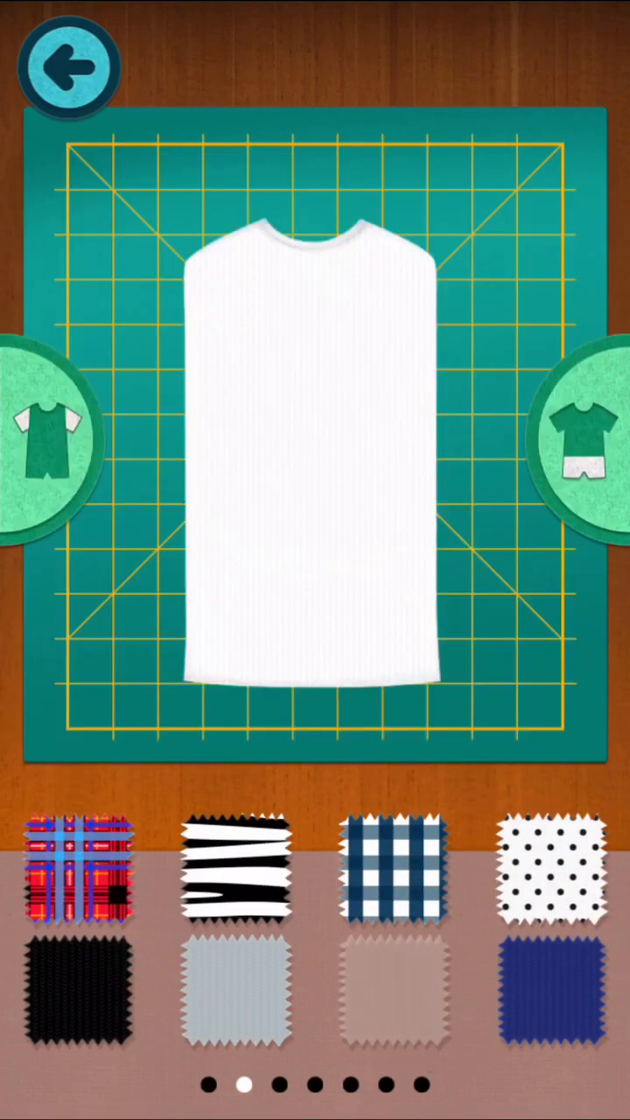
scroll("left", 3)
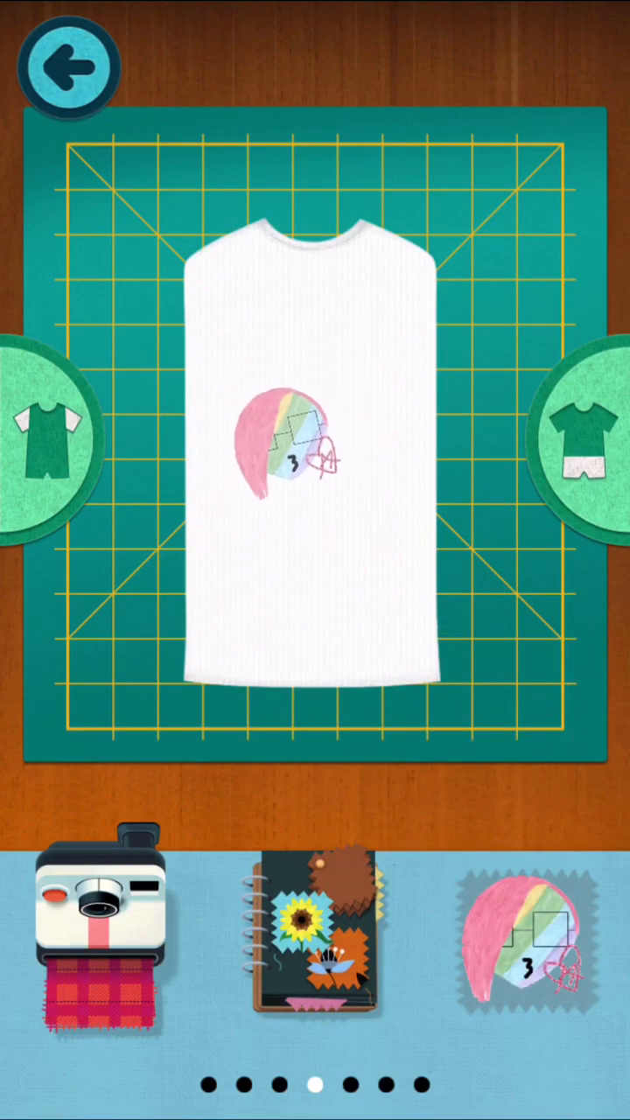
Move the drawing print to the upper left and add two more copies across the shirt.
left_click_drag(289, 459, 232, 328)
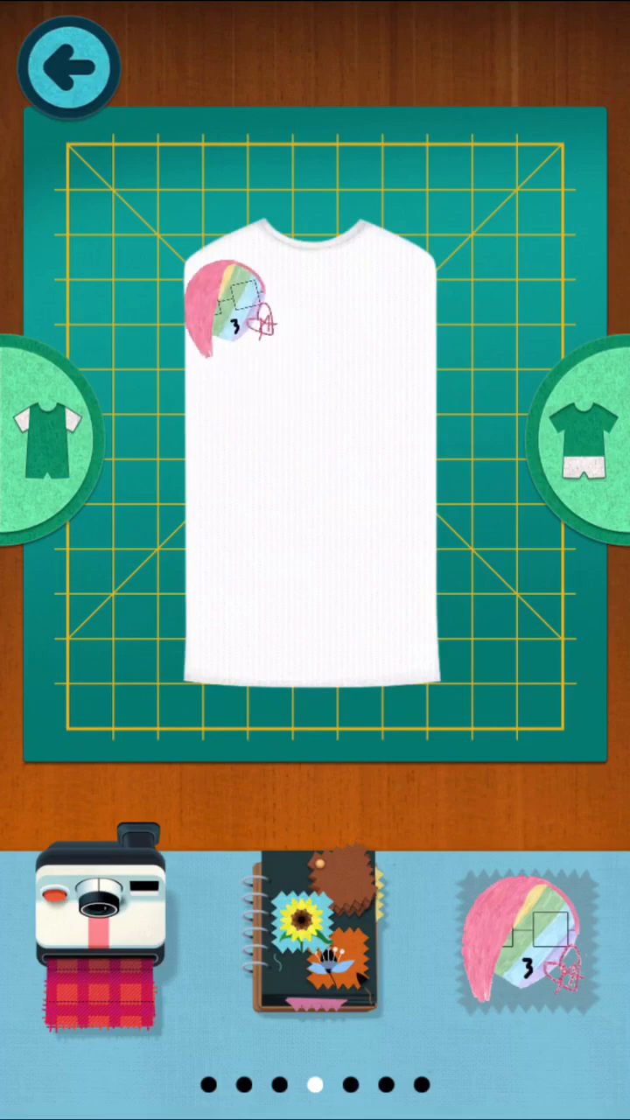
left_click_drag(526, 945, 333, 525)
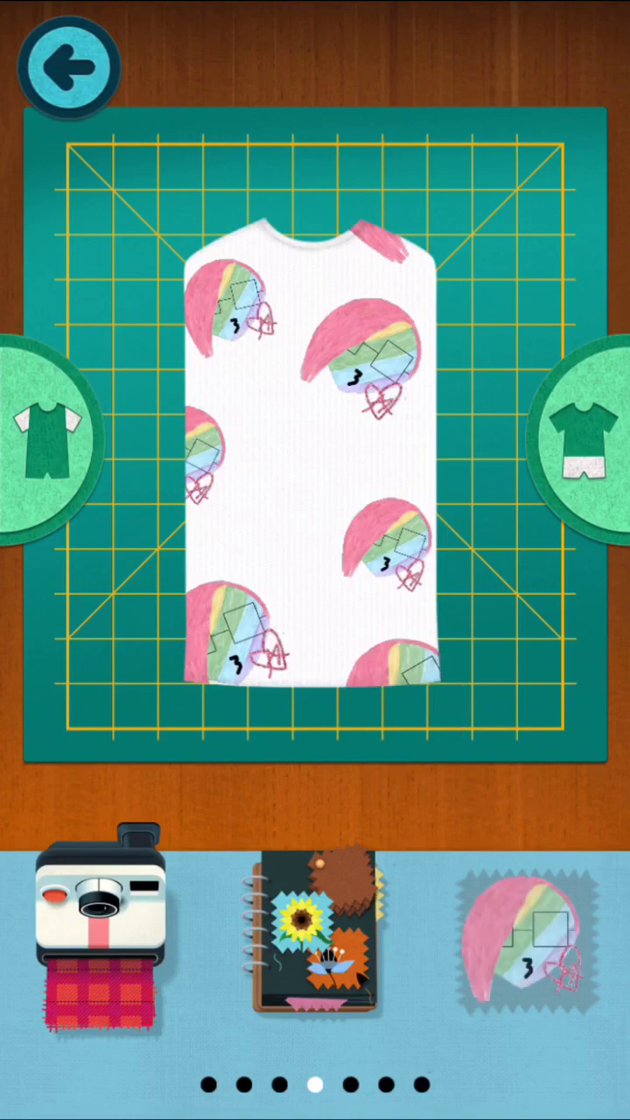
left_click_drag(516, 945, 272, 582)
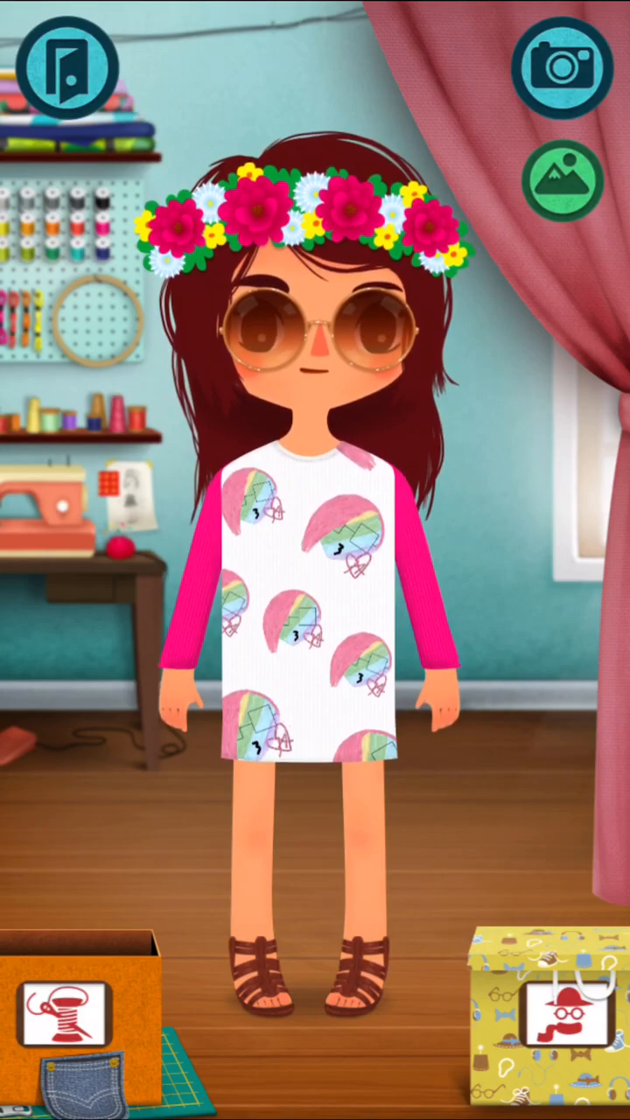
Take a snapshot of the dressed girl and dismiss the preview.
left_click(562, 70)
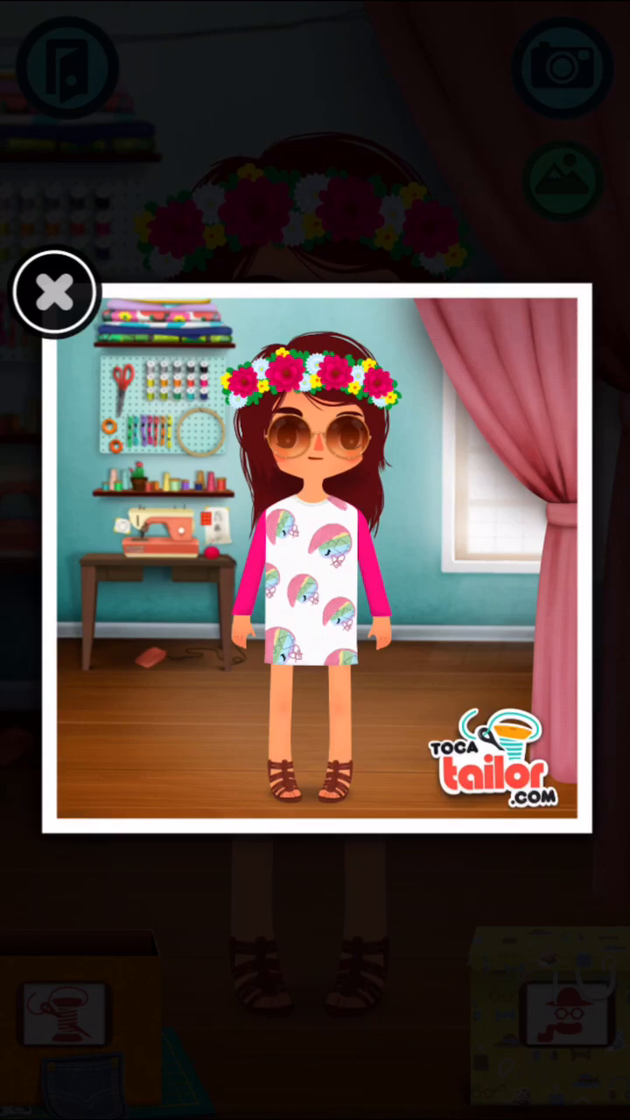
left_click(54, 290)
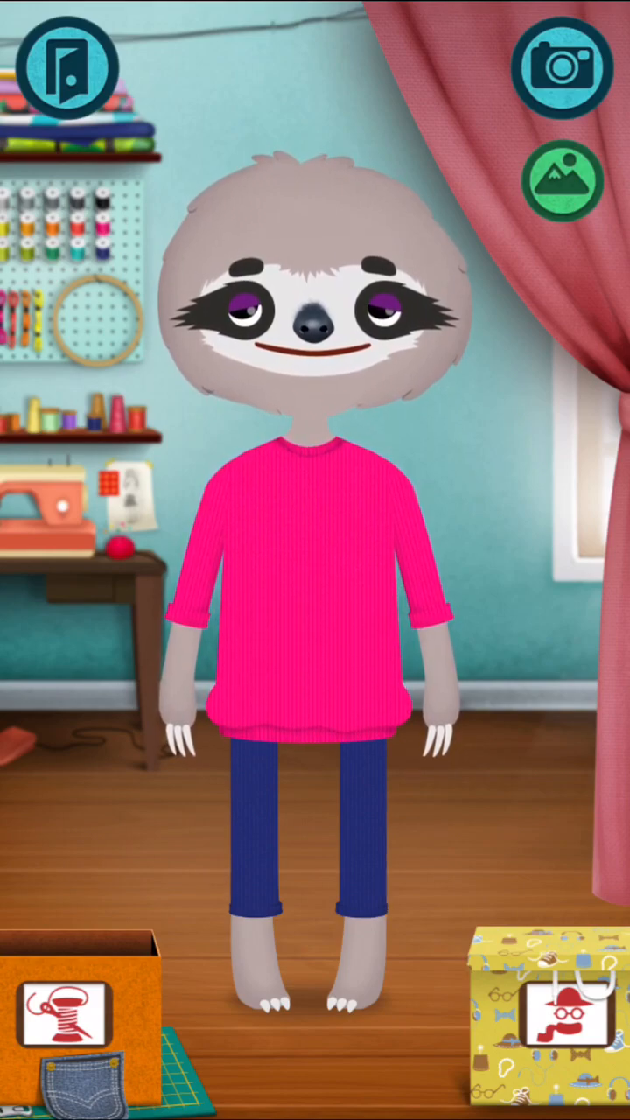
Select the sloth's pink sweater for restyling on the cutting mat.
left_click(66, 1015)
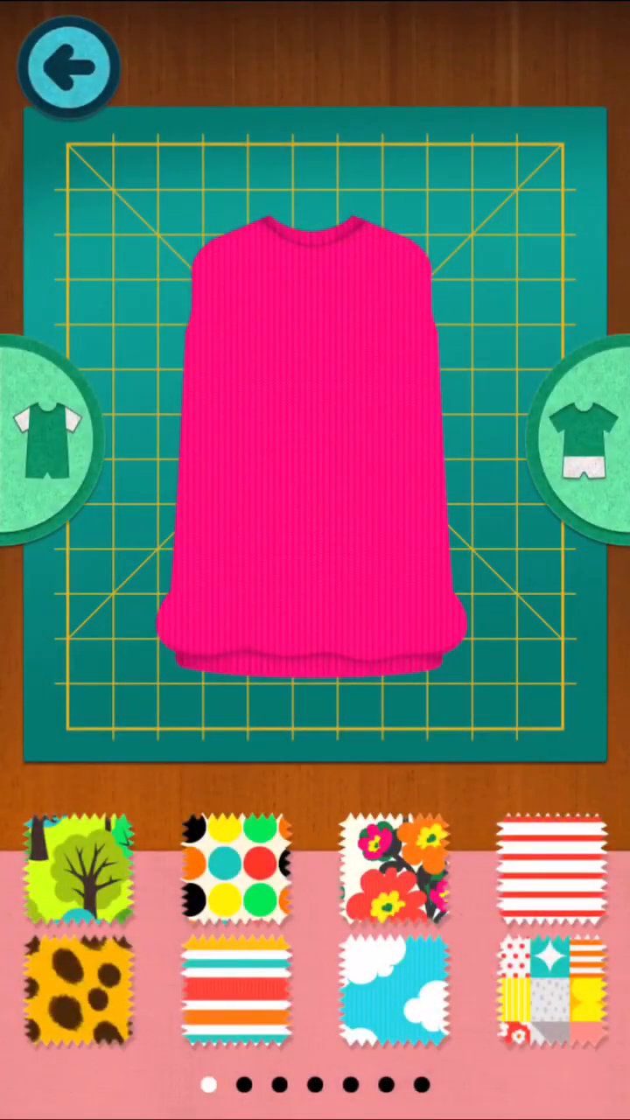
Turn the sloth's sweater into white black-bird fabric made from a photo.
scroll("left", 3)
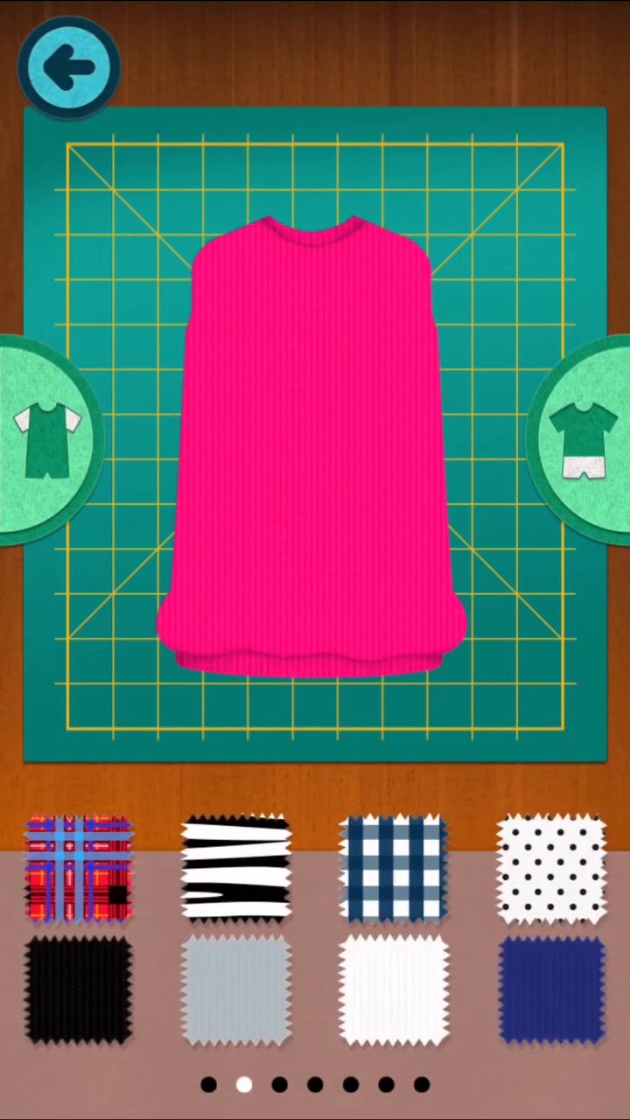
scroll("left", 3)
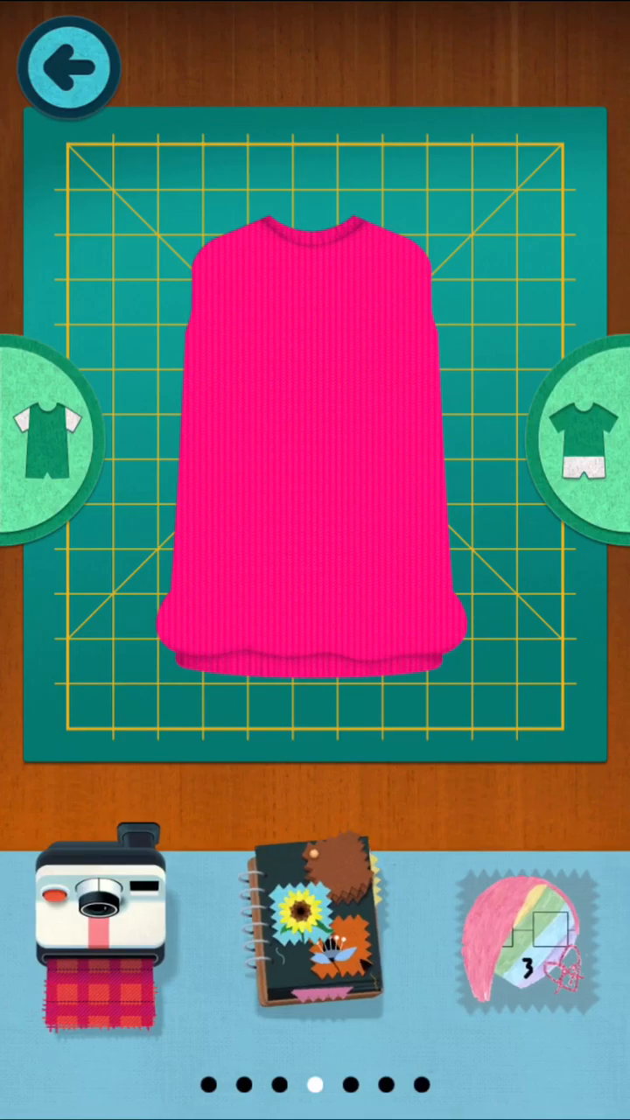
left_click(99, 910)
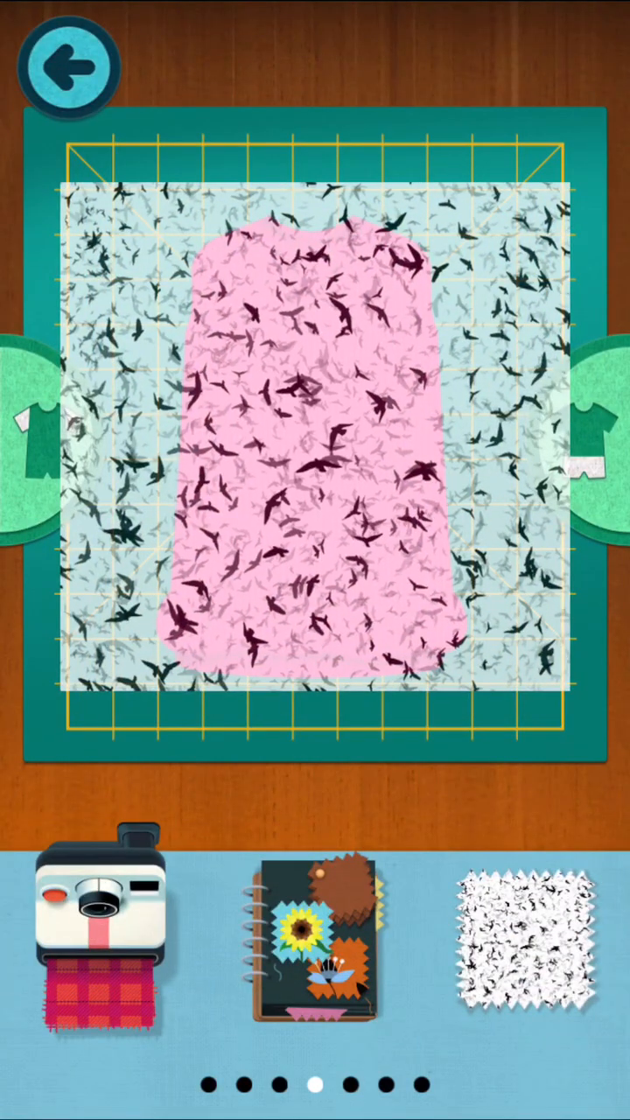
left_click(517, 941)
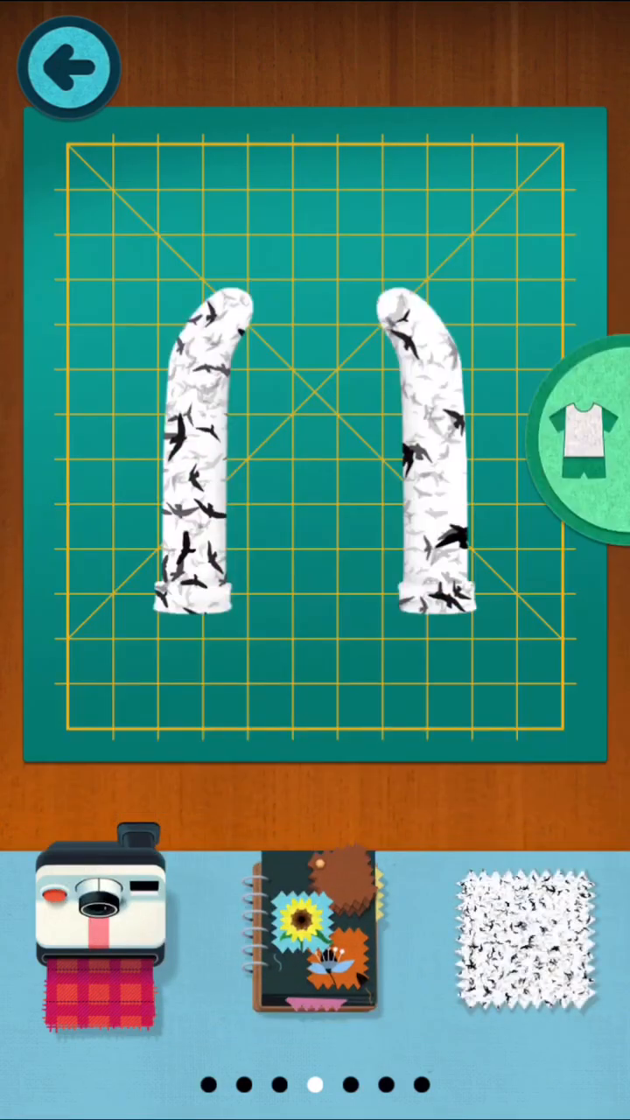
Finish the bird-print sleeves and collar and move on to the green pants.
left_click(575, 438)
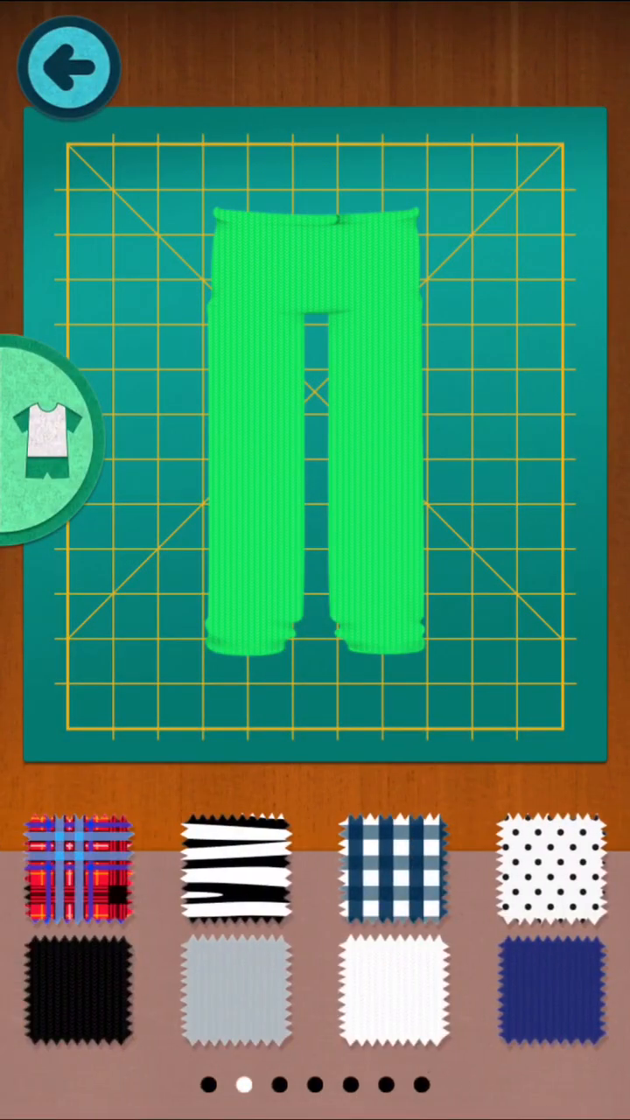
Make the sloth's pants plain black and give it black boots.
left_click(80, 1007)
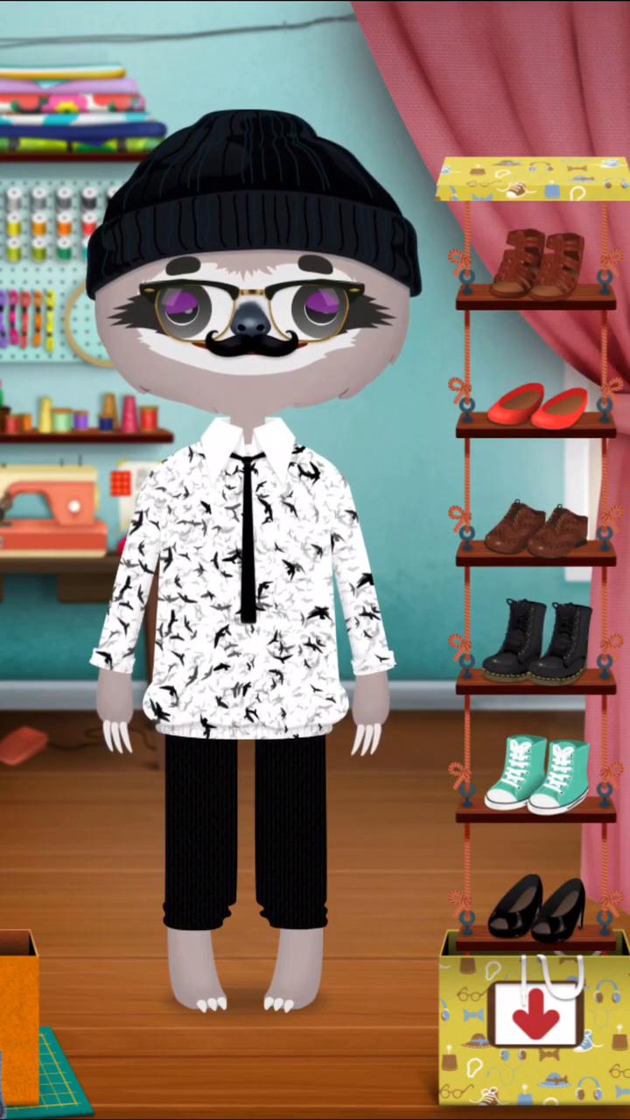
left_click(526, 639)
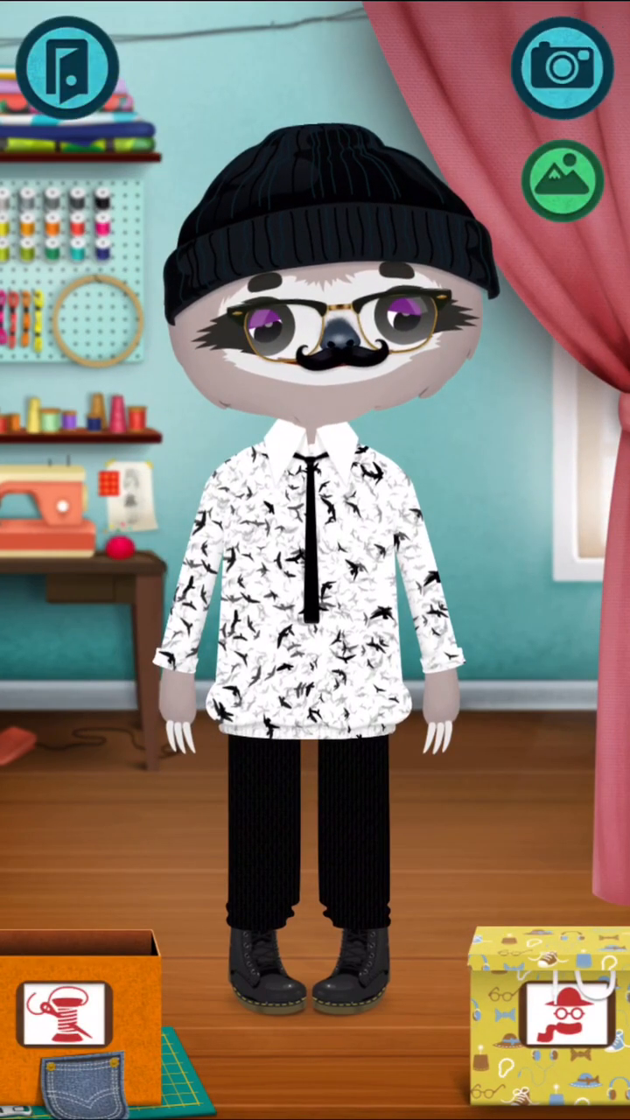
Take a snapshot of the dressed sloth and dismiss the preview.
left_click(562, 68)
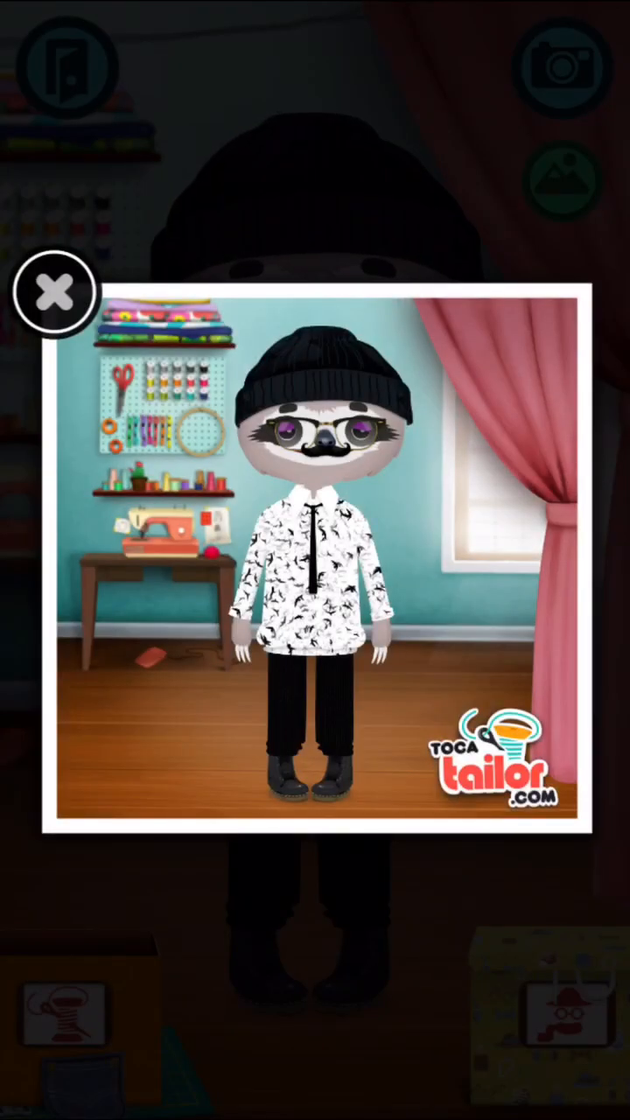
left_click(54, 291)
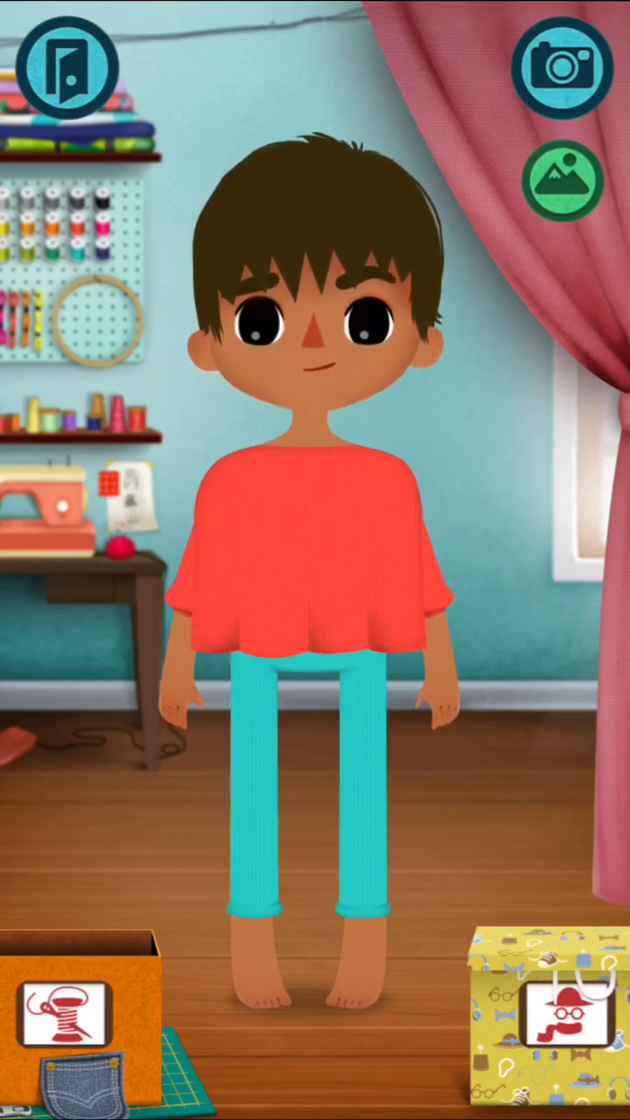
Lay the boy's red top on the cutting mat and swipe to the photo-fabric page.
left_click(315, 525)
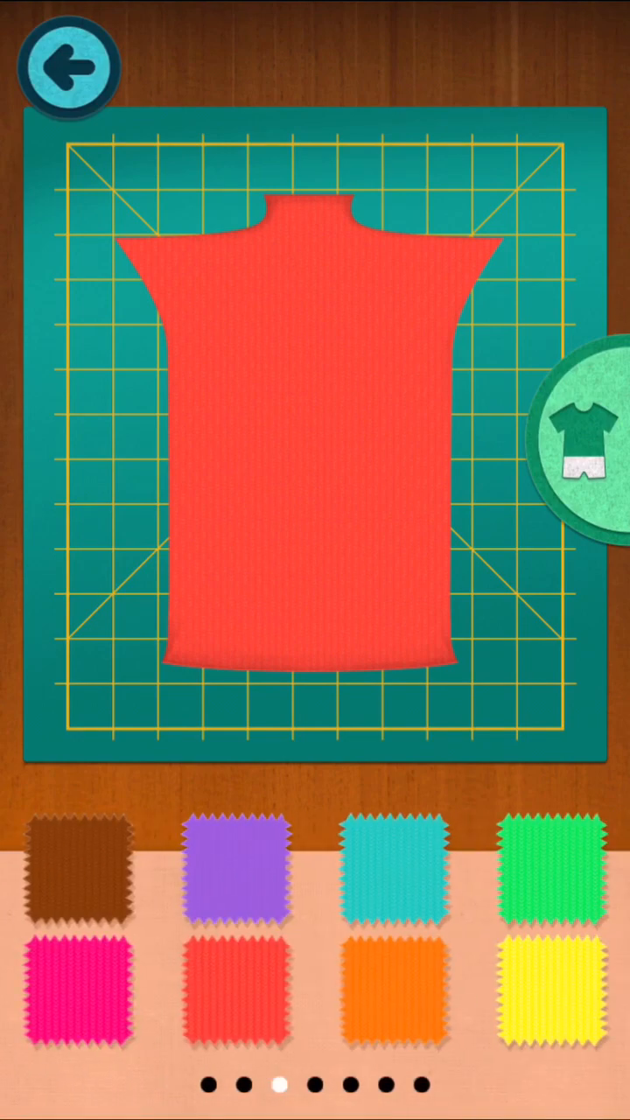
scroll("left", 3)
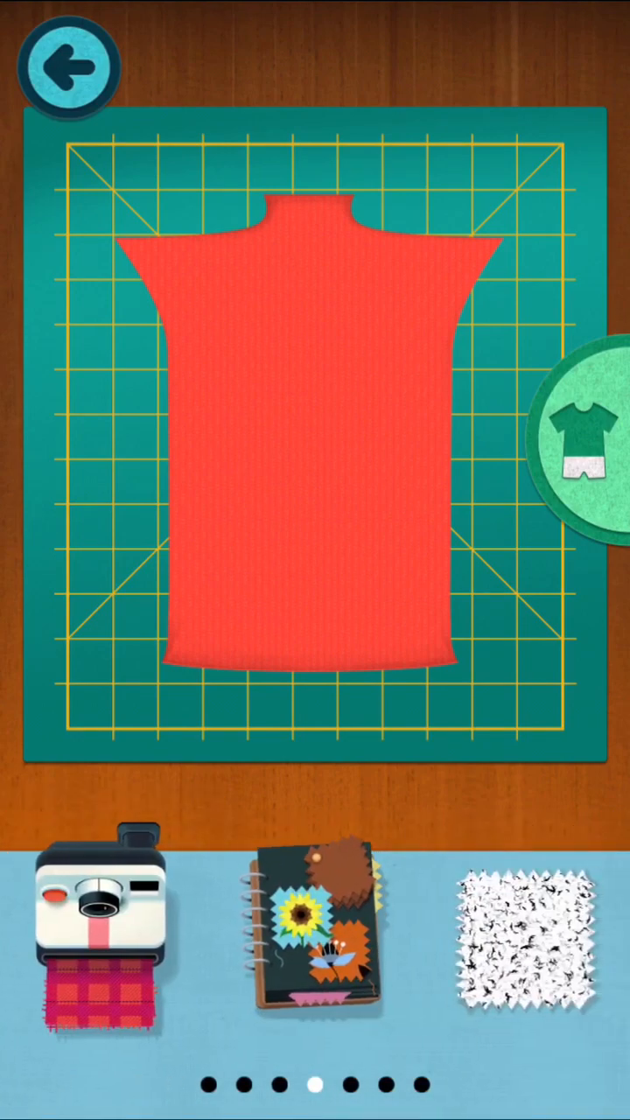
Make the top's fabric from the four-panel flower-face collage in Favorites.
left_click(97, 919)
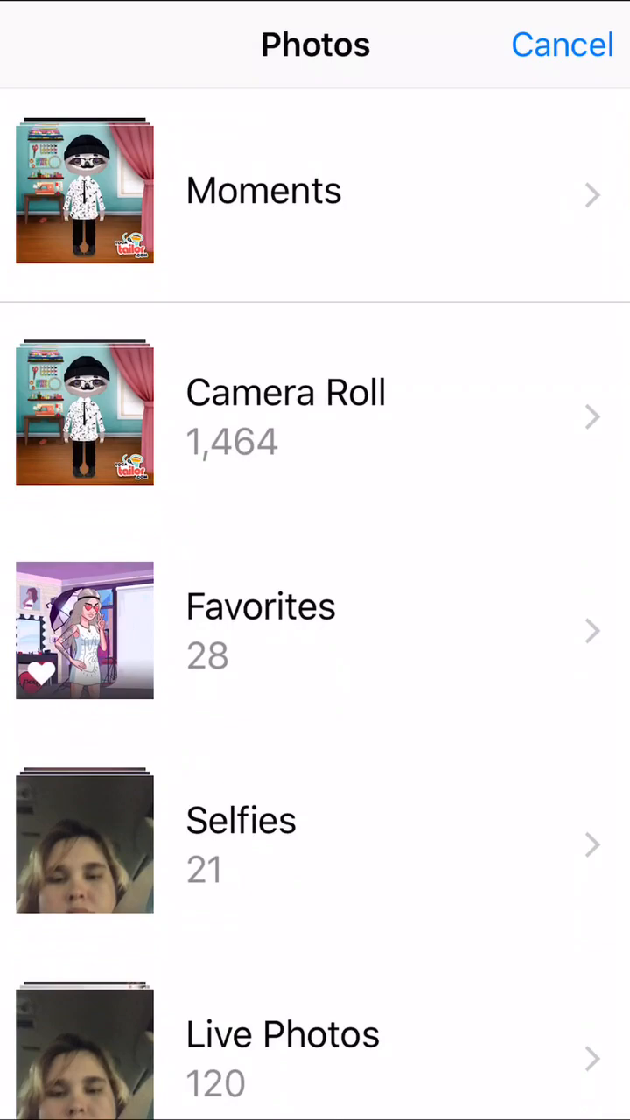
left_click(260, 630)
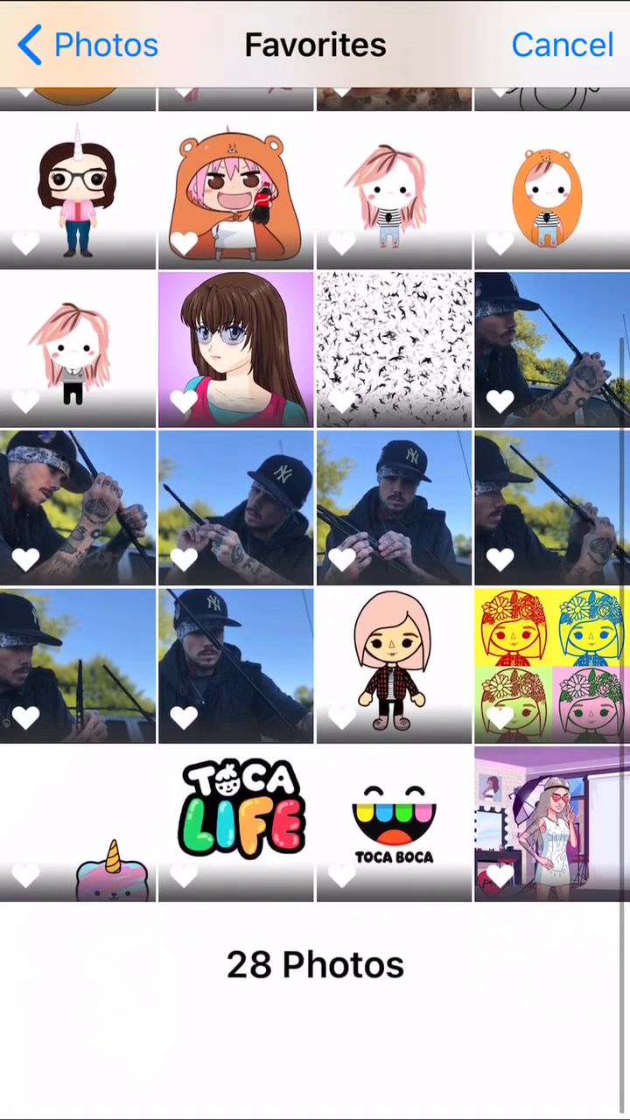
scroll("down", 3)
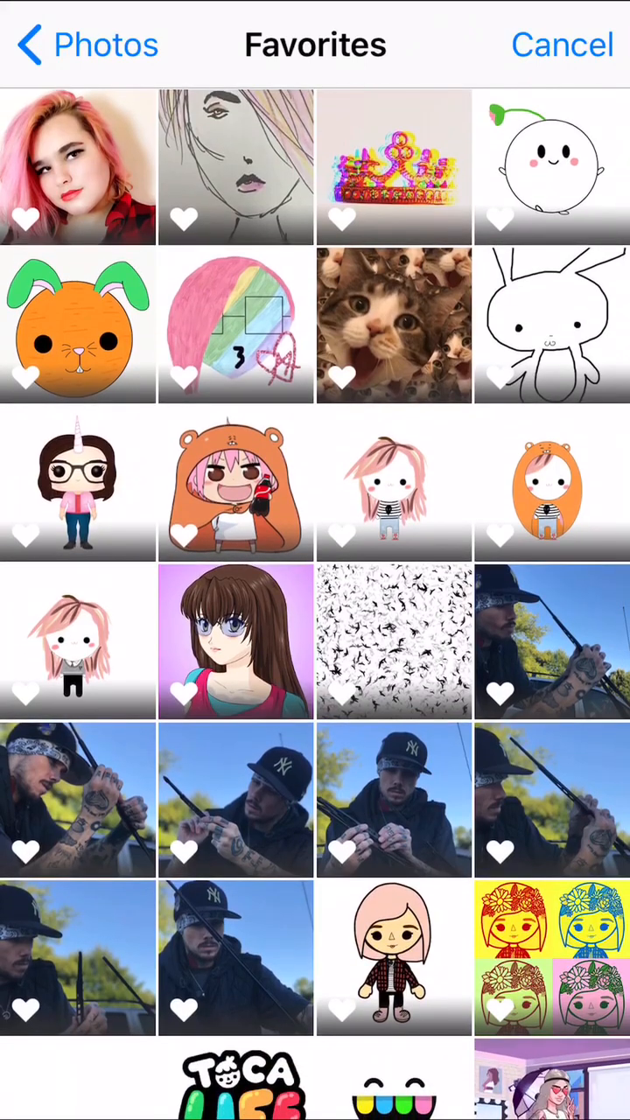
left_click(552, 954)
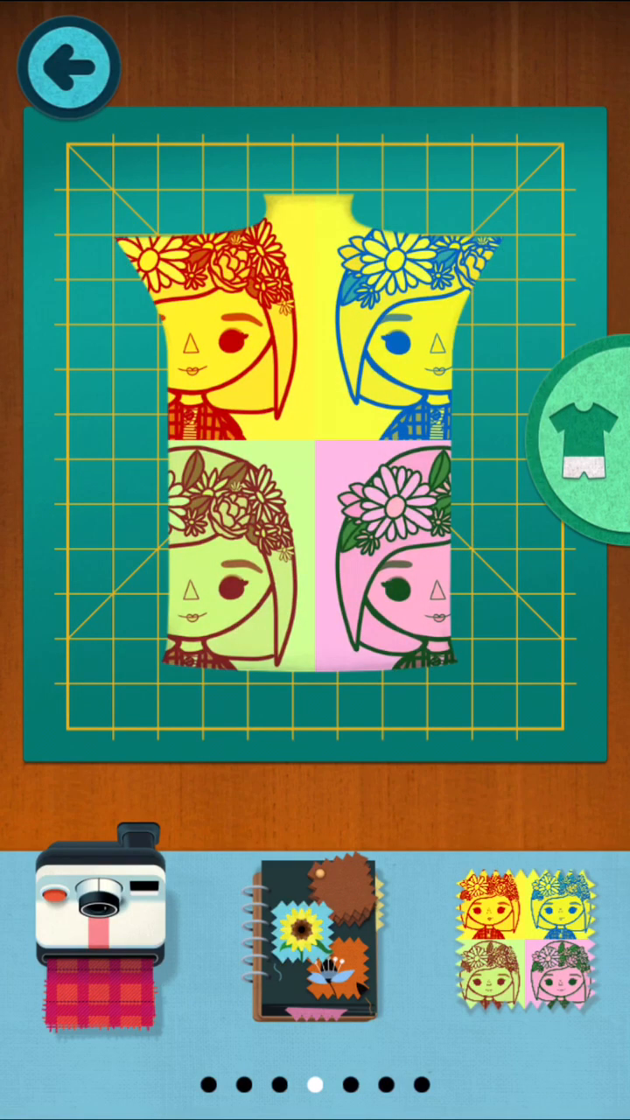
left_click(578, 435)
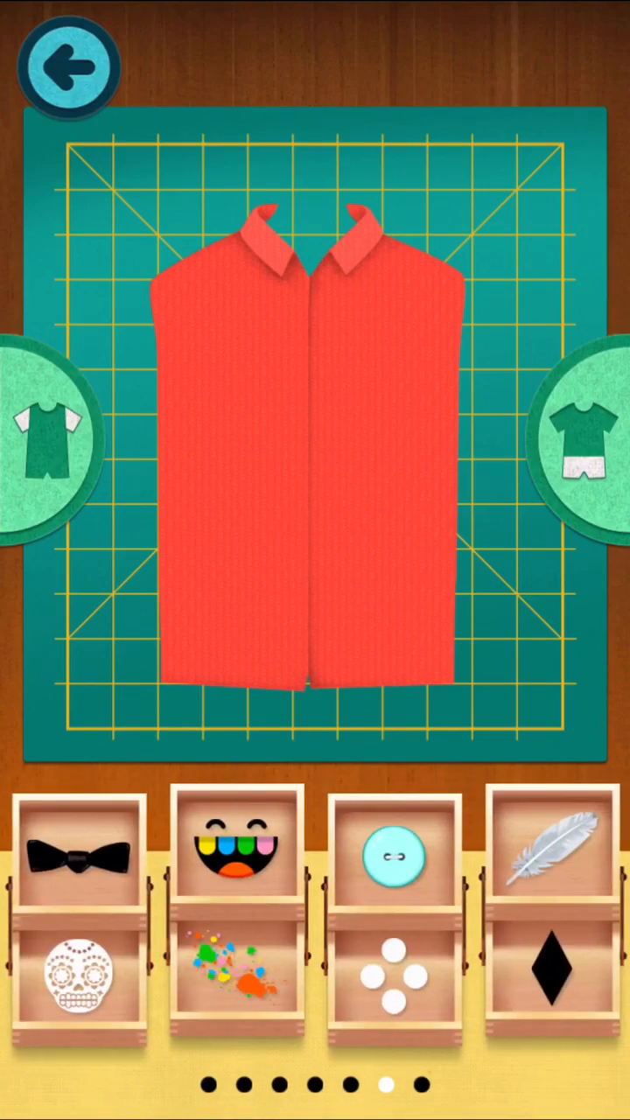
Swipe the tray back to the photo page to reach the Photos album list.
scroll("left", 3)
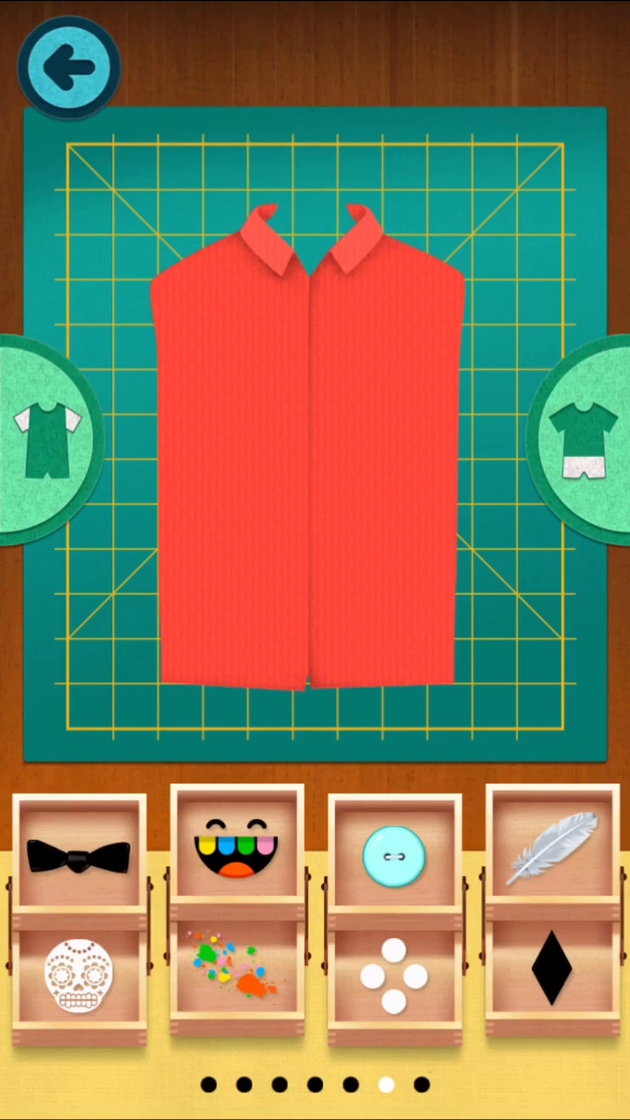
scroll("left", 3)
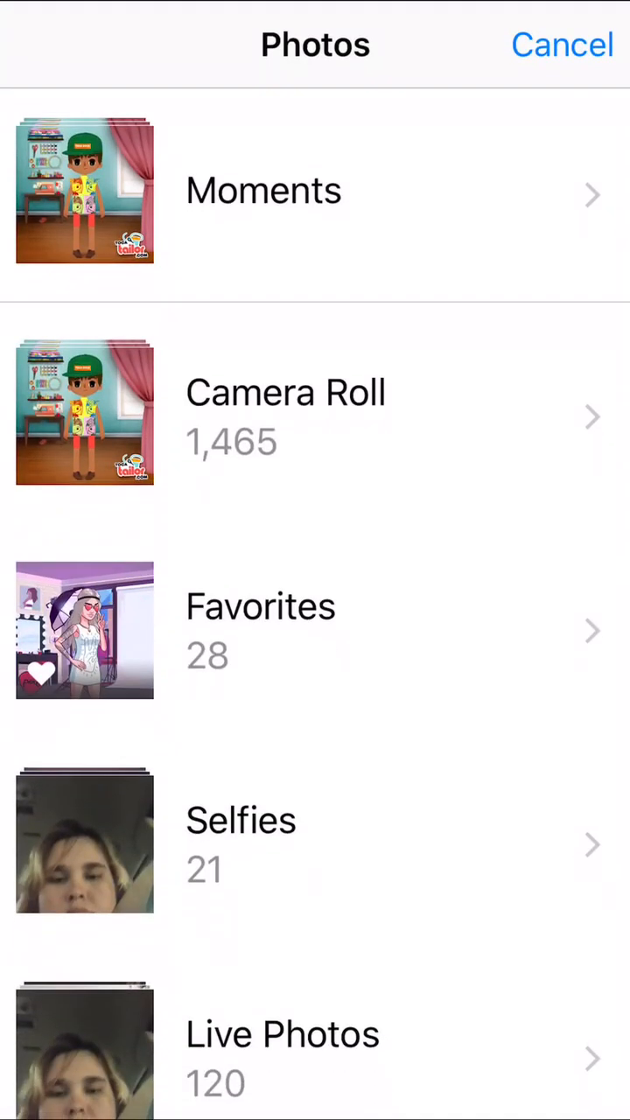
Load the rainbow-haired drawing from Favorites as a print for the white shirt.
left_click(316, 629)
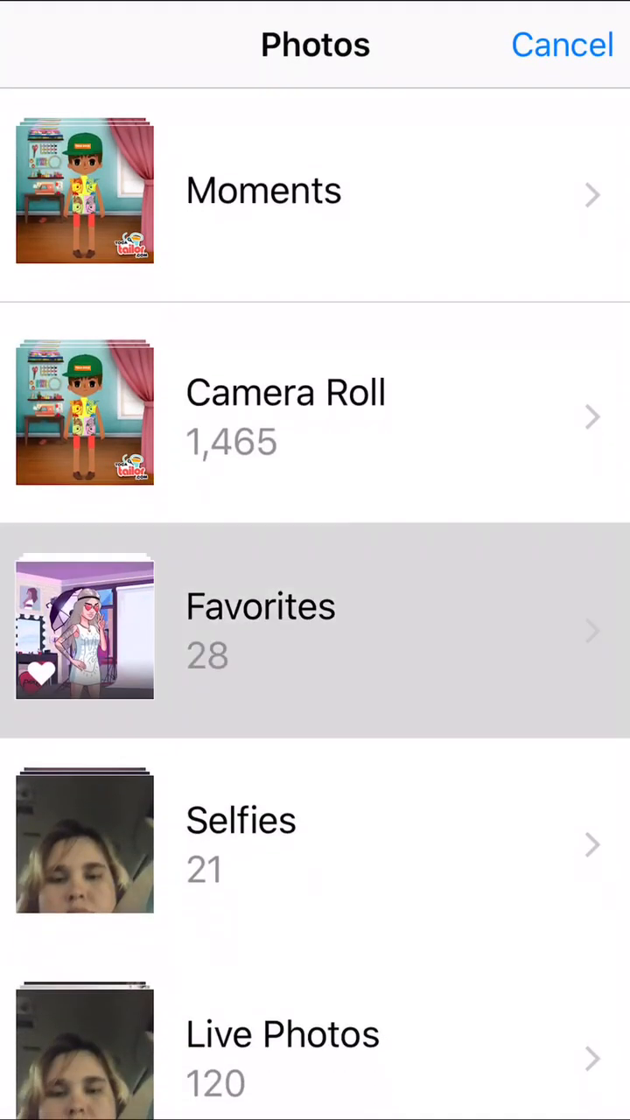
left_click(315, 629)
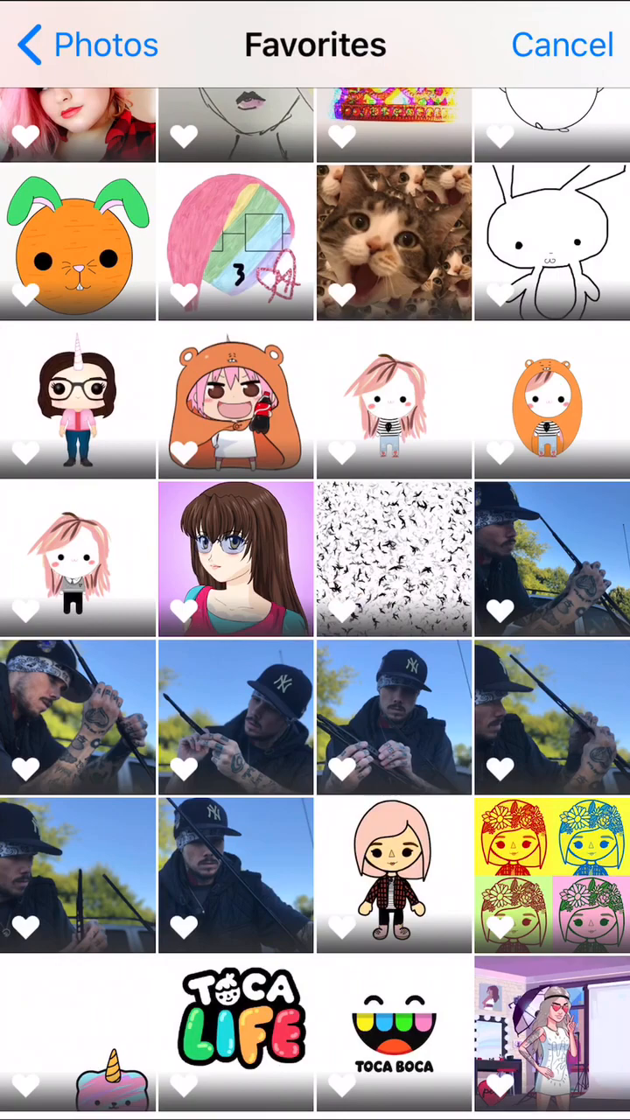
scroll("up", 3)
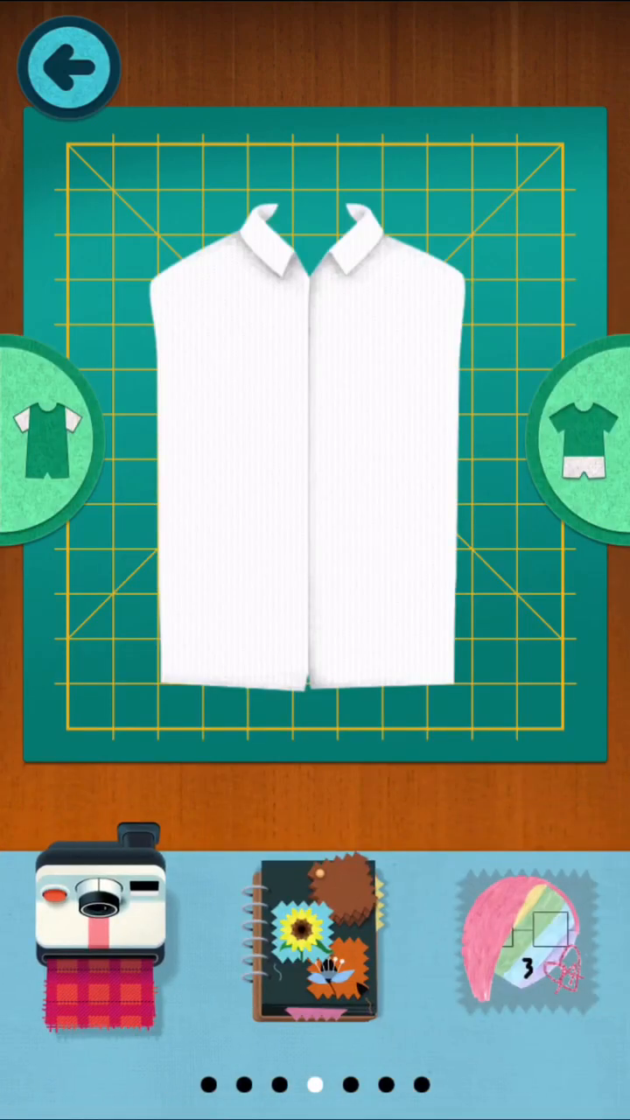
Place the rainbow-haired, hooded anime girl and unicorn-girl prints around the white shirt.
left_click_drag(518, 941, 232, 359)
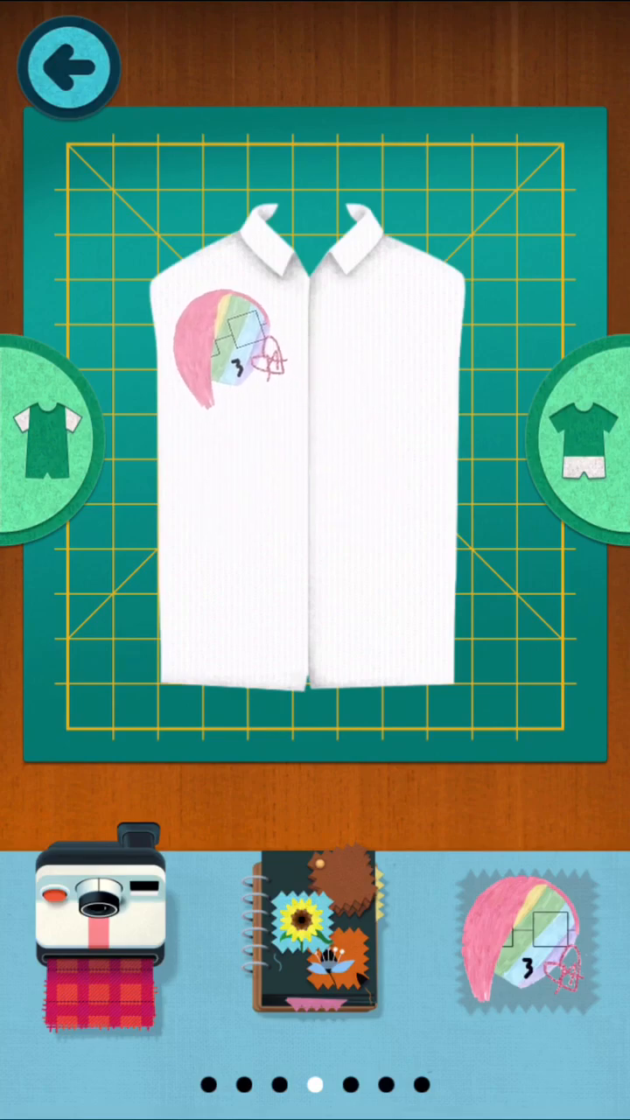
left_click(99, 926)
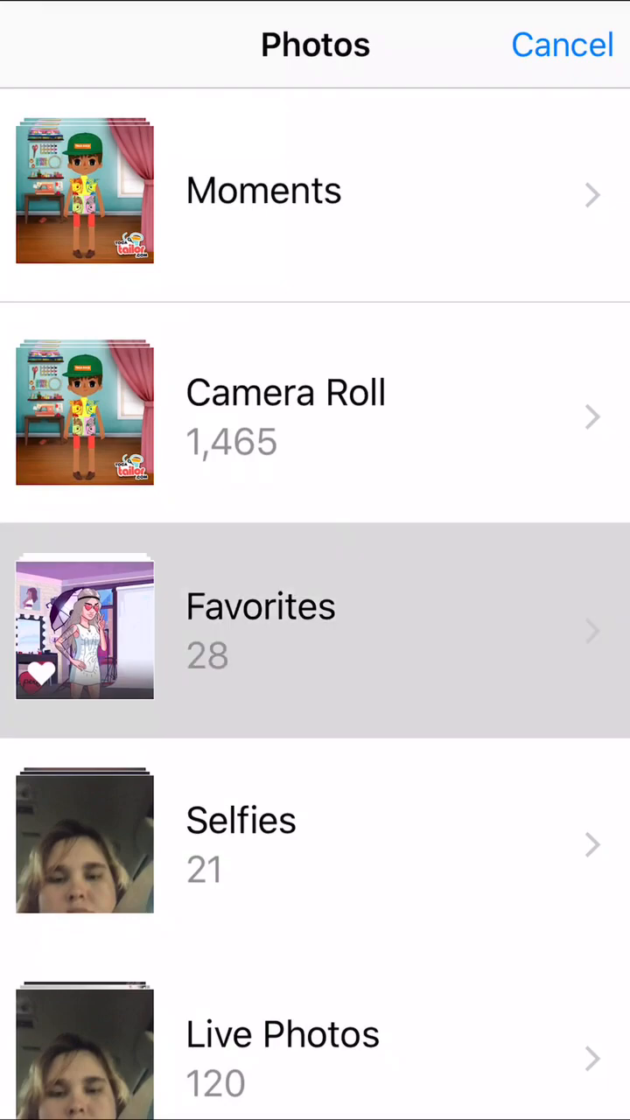
left_click(315, 627)
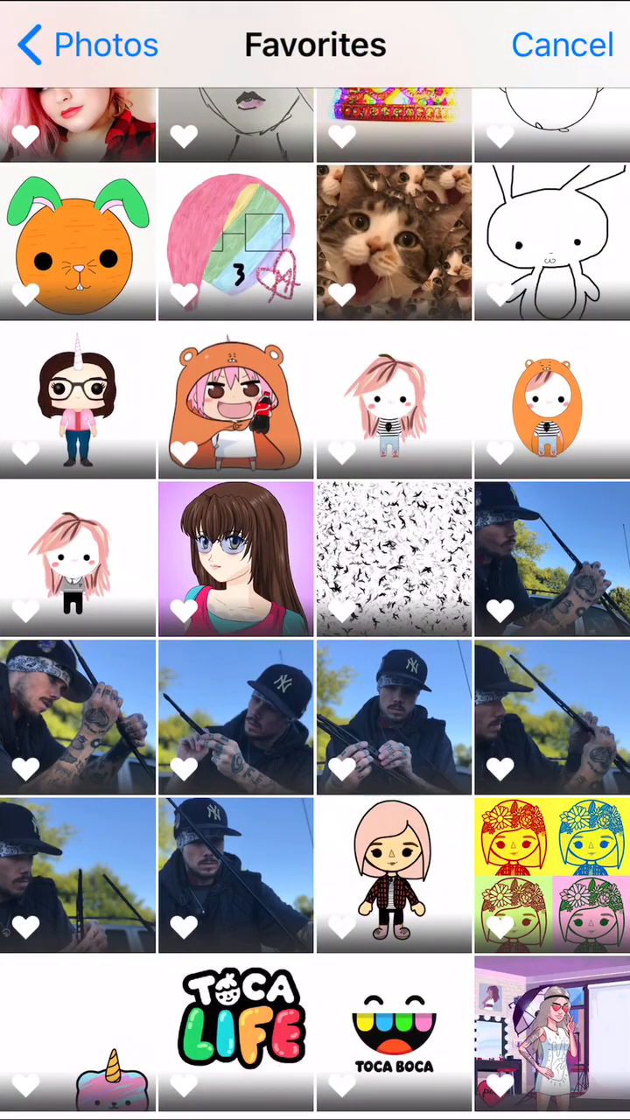
left_click(236, 406)
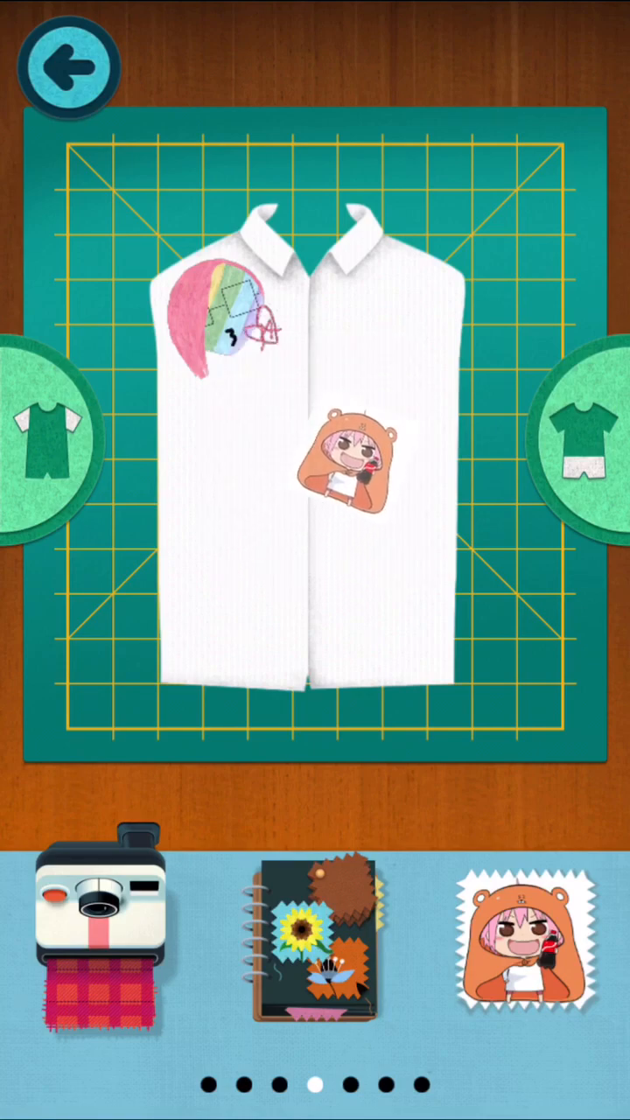
left_click_drag(350, 459, 402, 337)
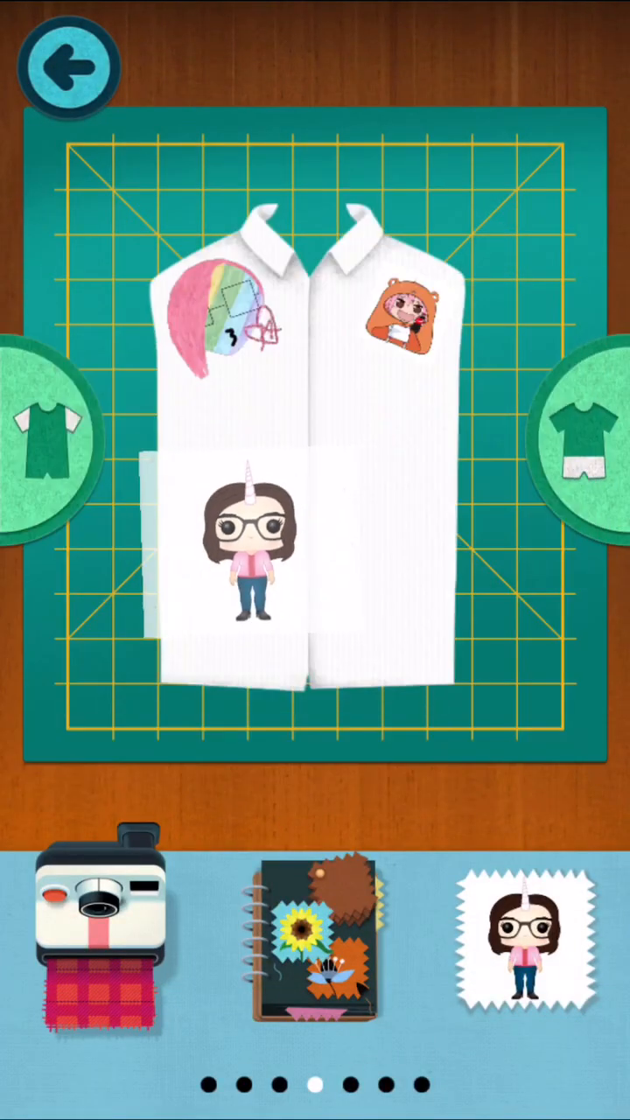
left_click_drag(250, 560, 206, 591)
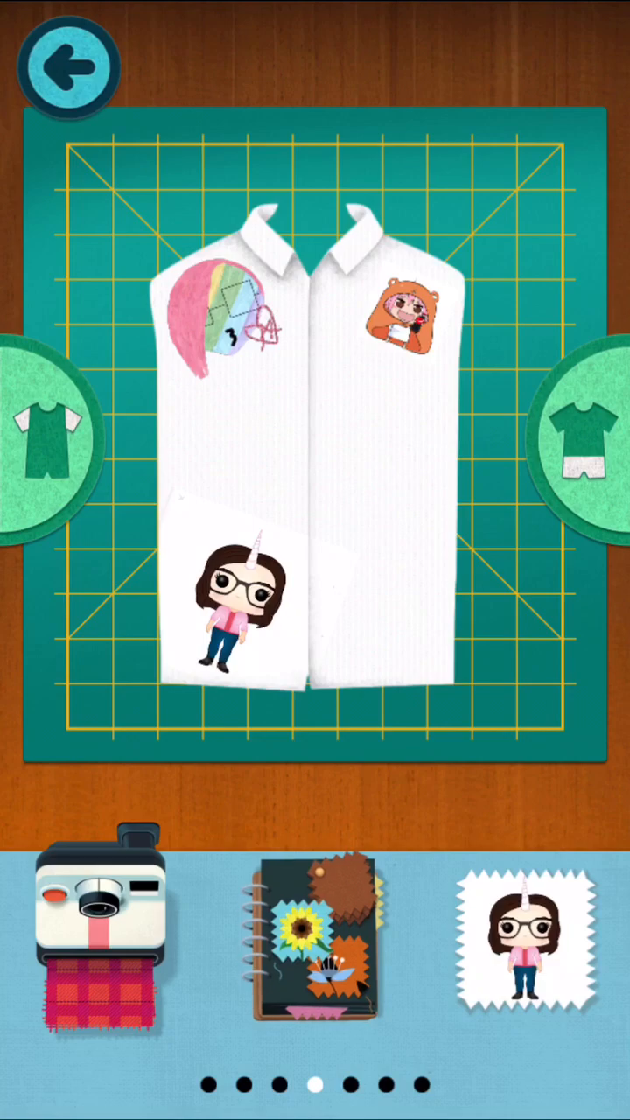
Add the pink-haired plaid girl and striped girl drawings from Favorites as prints.
left_click(101, 923)
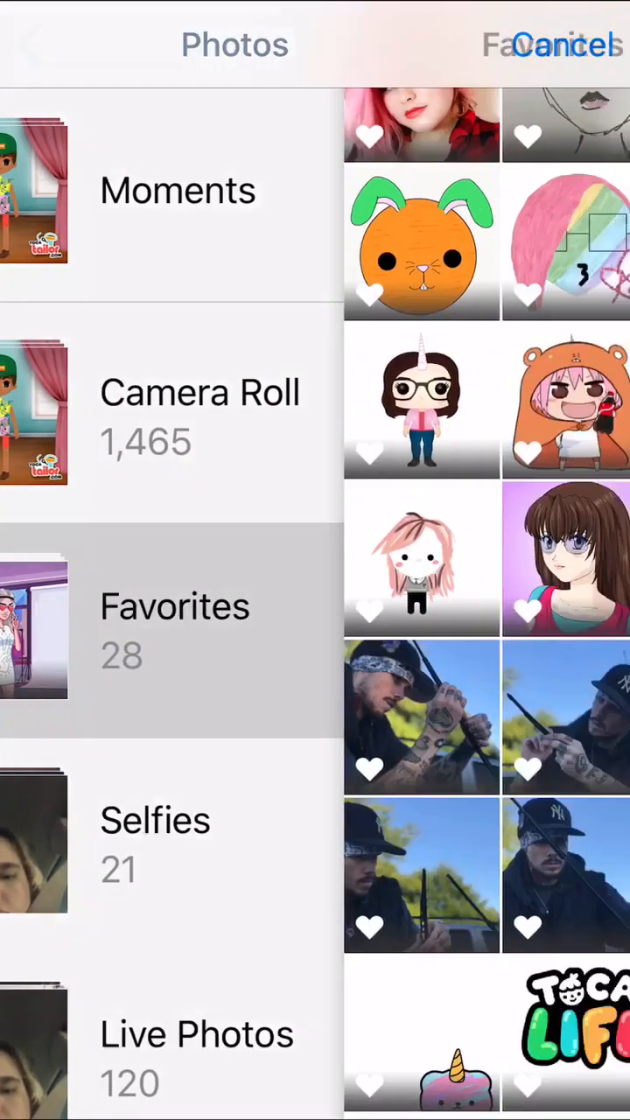
left_click(175, 630)
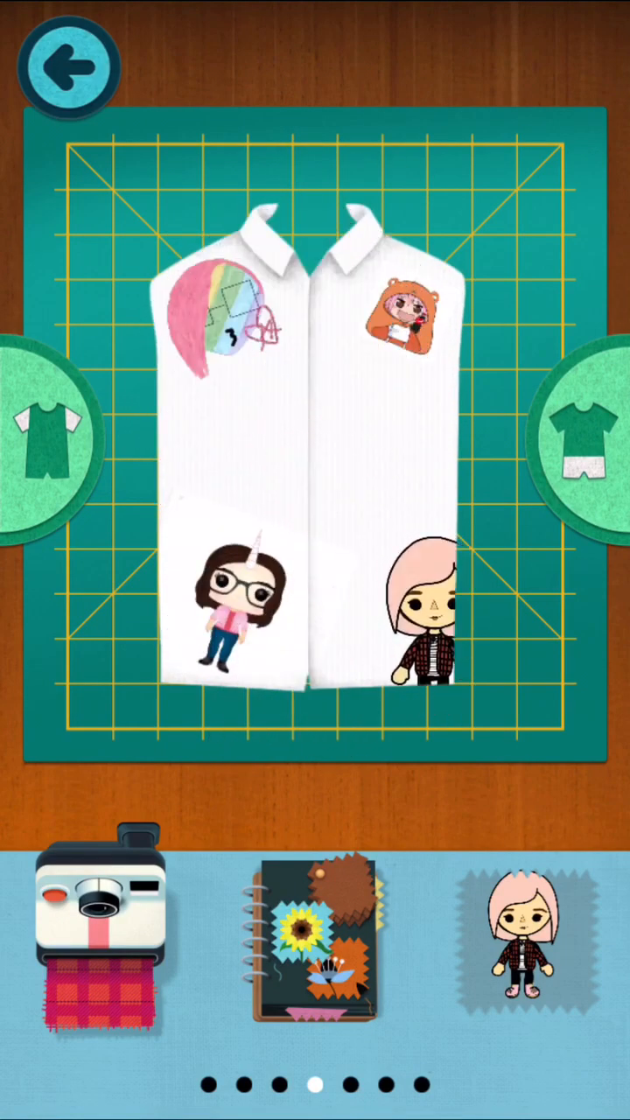
left_click(99, 941)
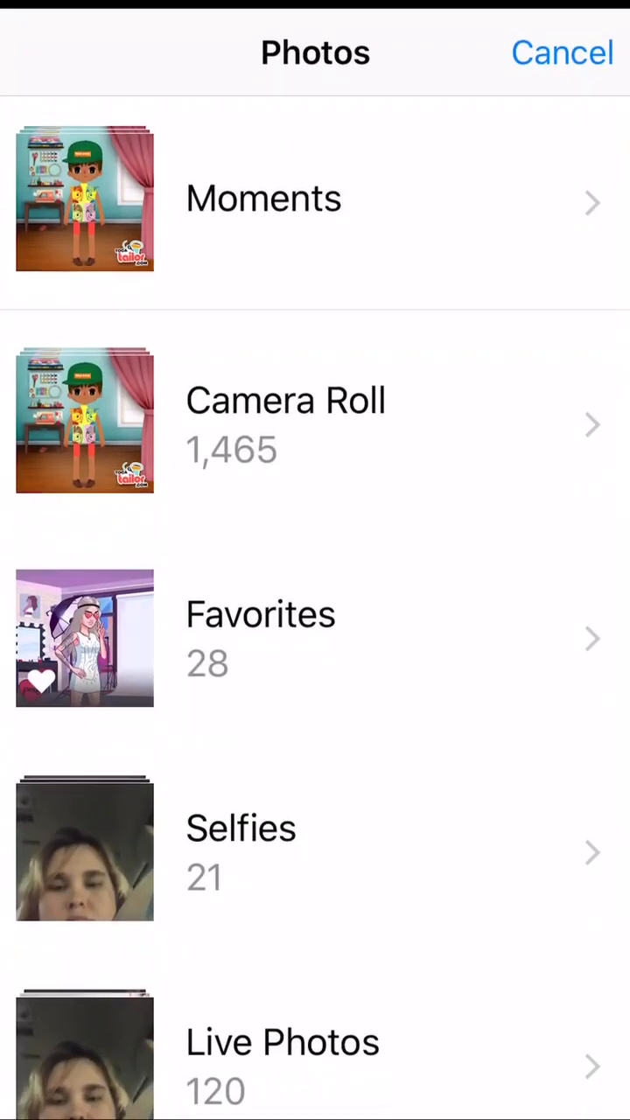
left_click(315, 420)
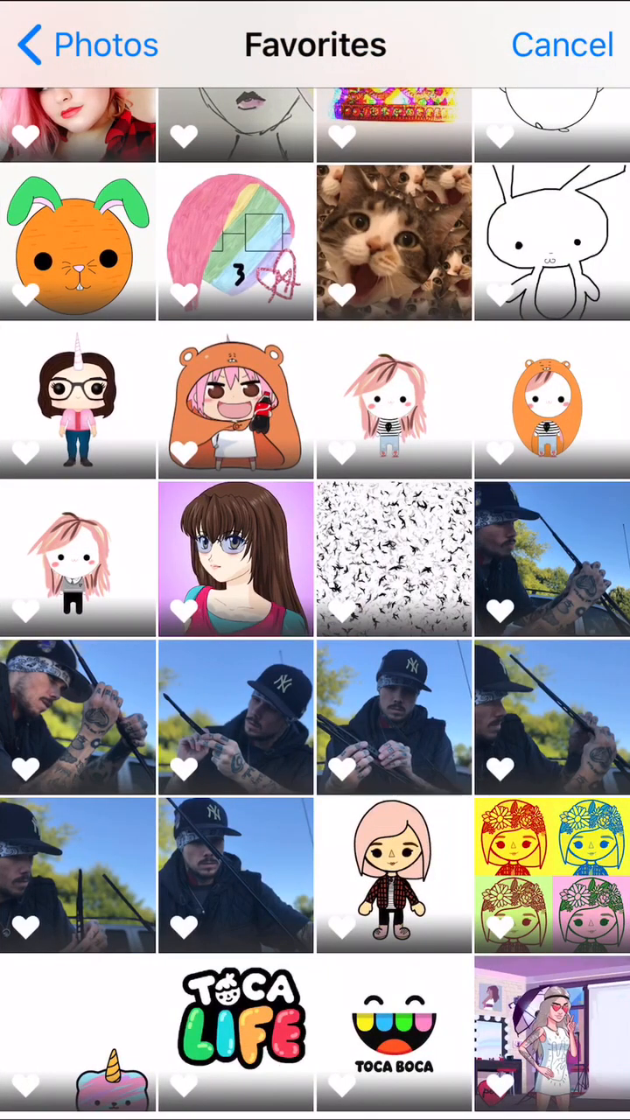
scroll("up", 3)
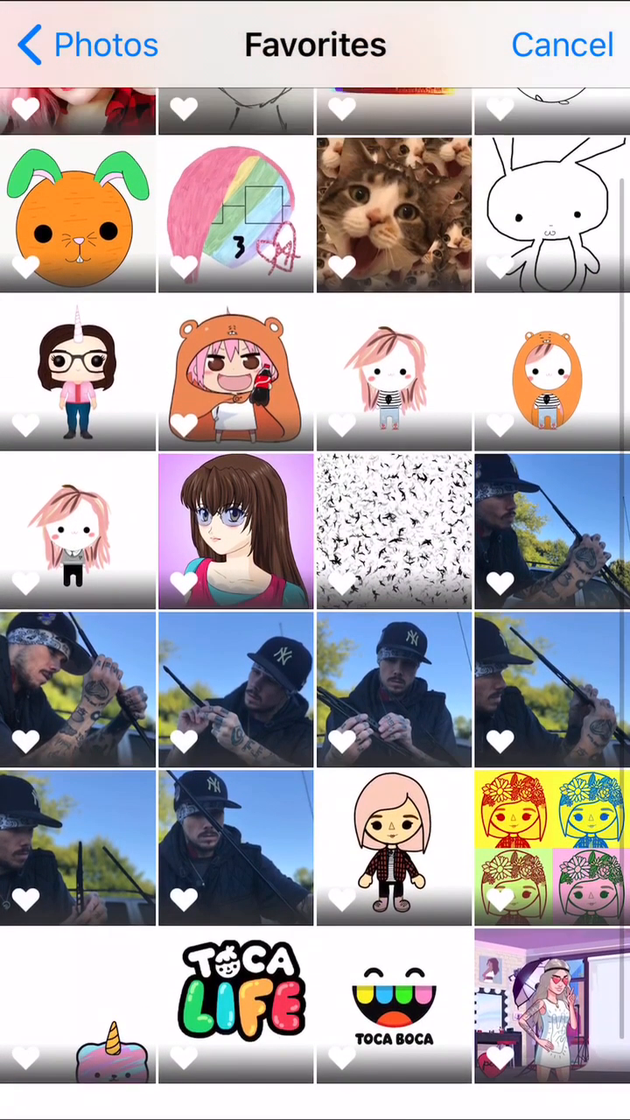
left_click(551, 214)
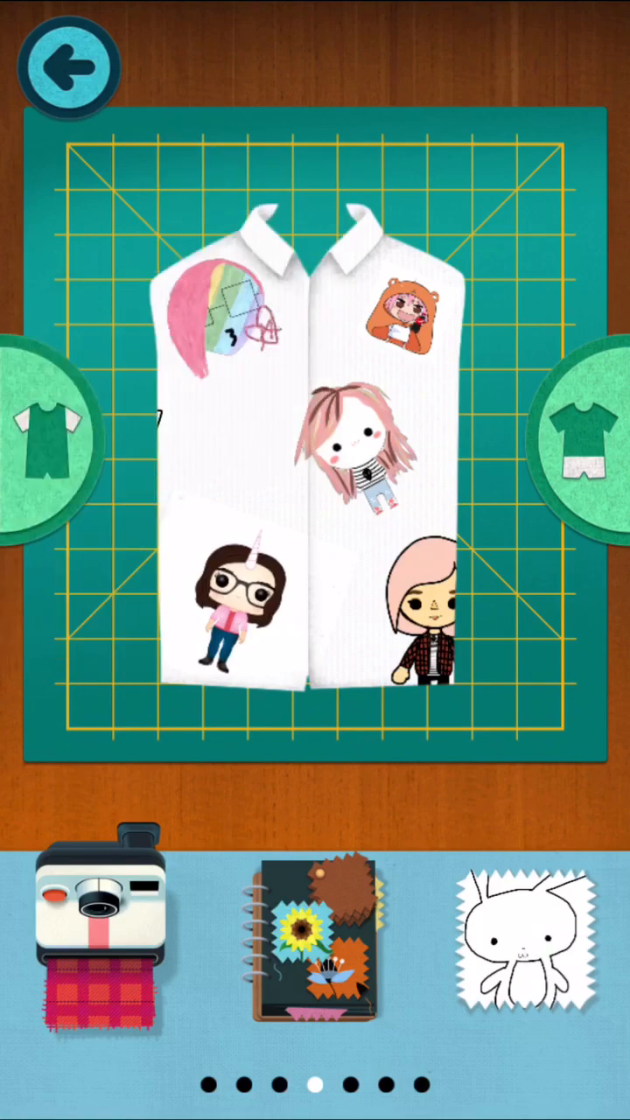
Place the bunny outline print at the shirt's lower left and swipe to the photo page.
left_click_drag(525, 945, 158, 543)
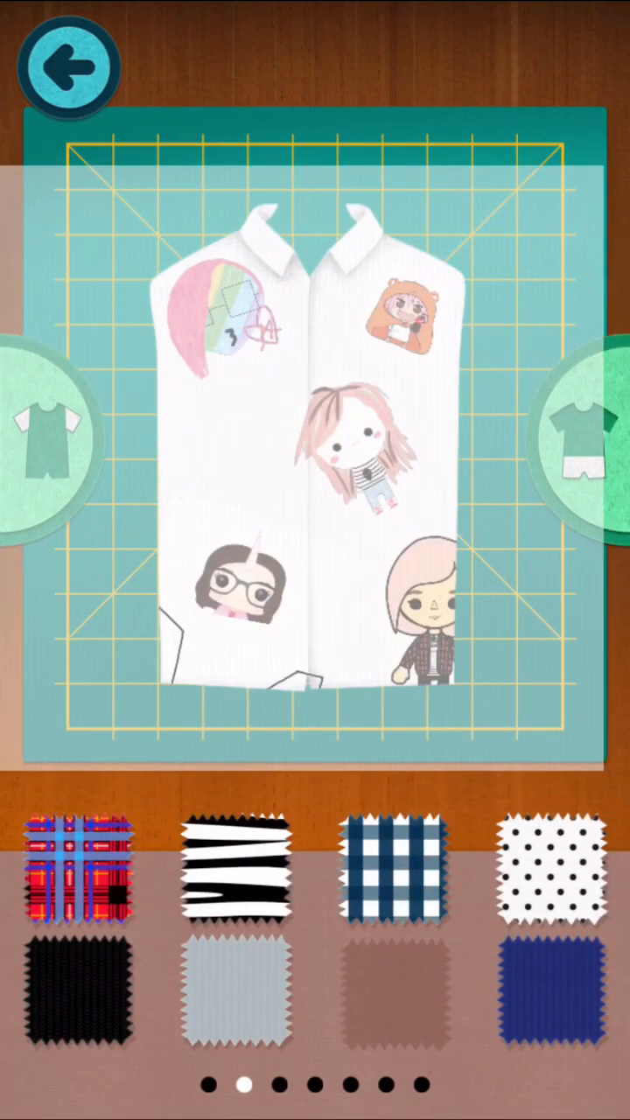
scroll("left", 3)
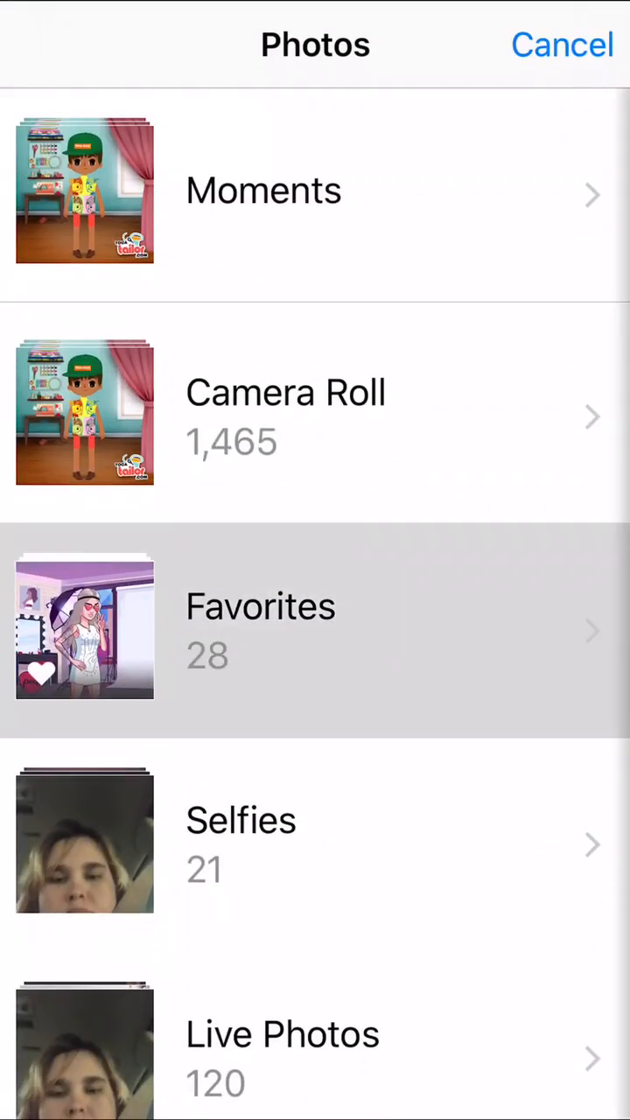
Pick the cat-photo collage from Favorites as the outfit fabric.
left_click(315, 628)
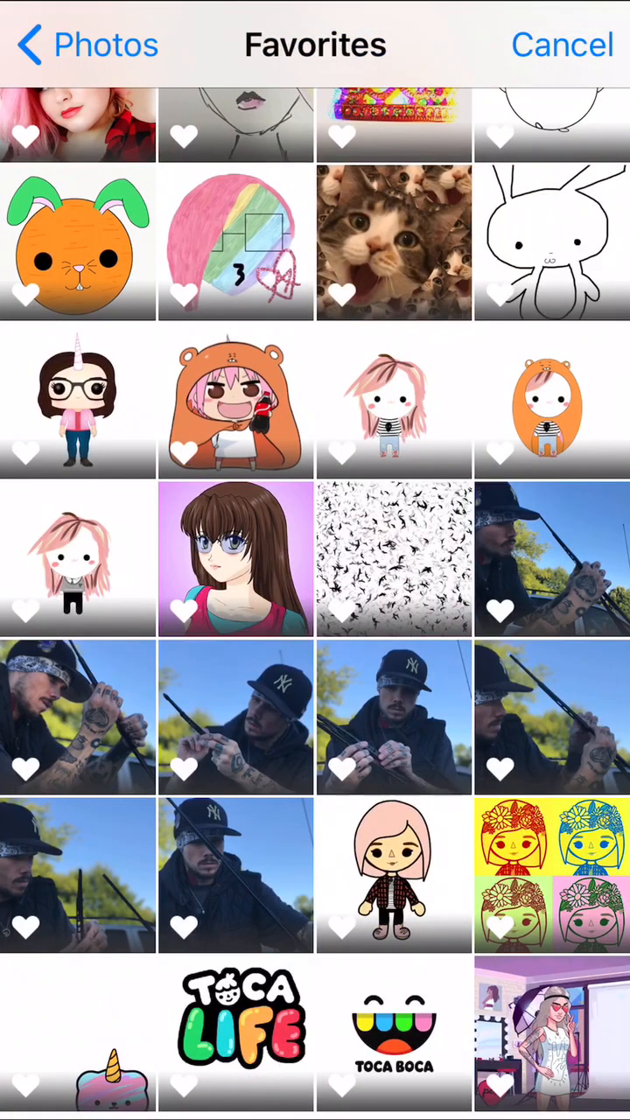
left_click(393, 242)
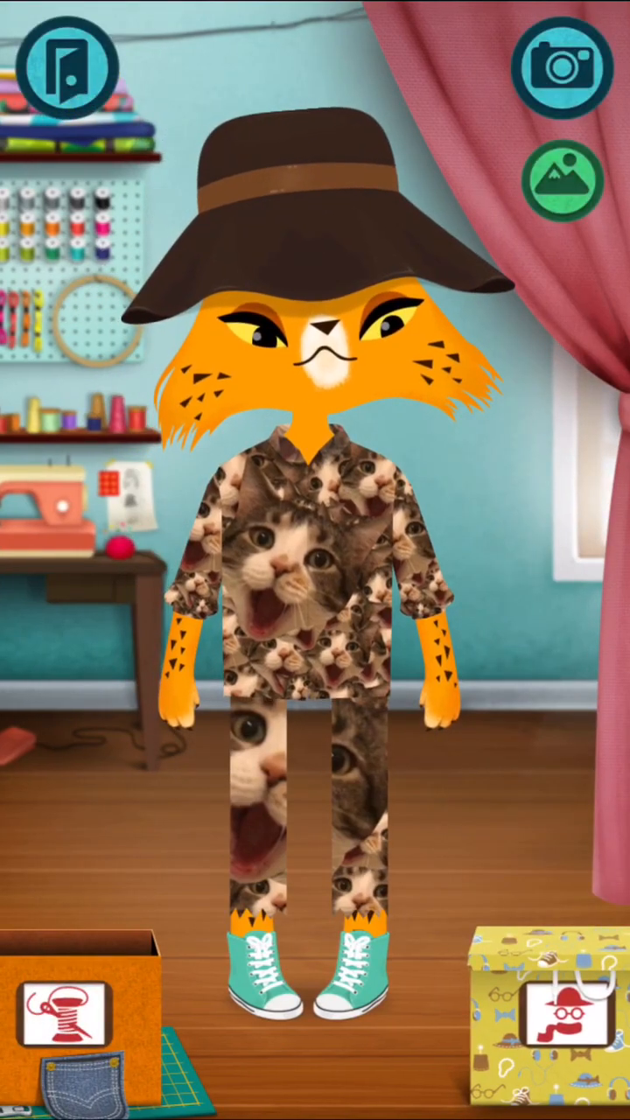
Snapshot the cat in its cat-collage outfit, then close the preview.
left_click(563, 68)
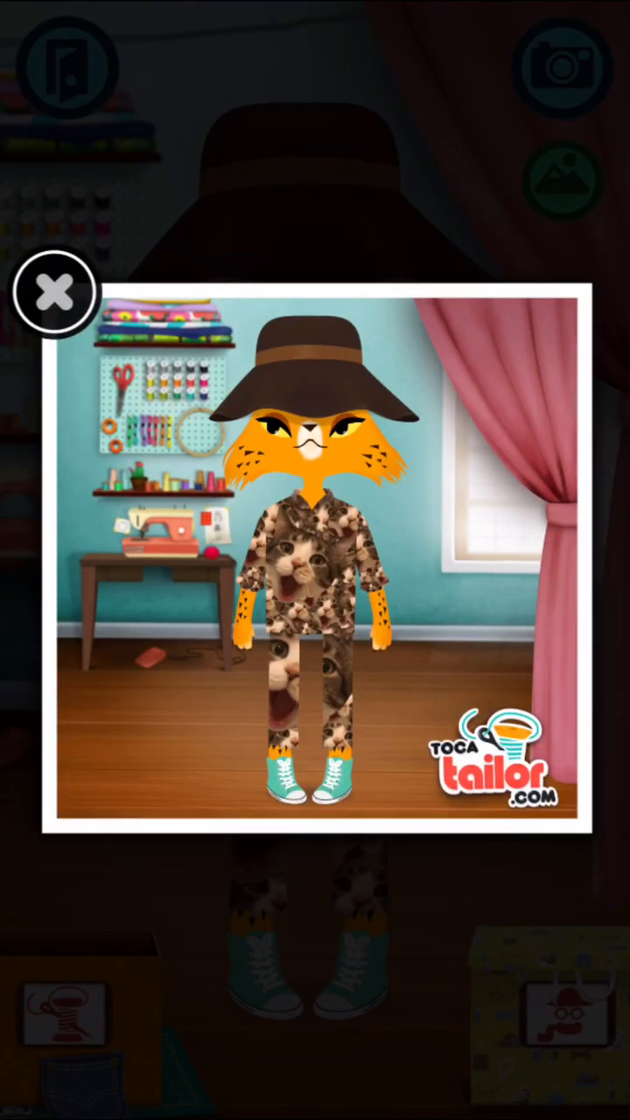
left_click(55, 290)
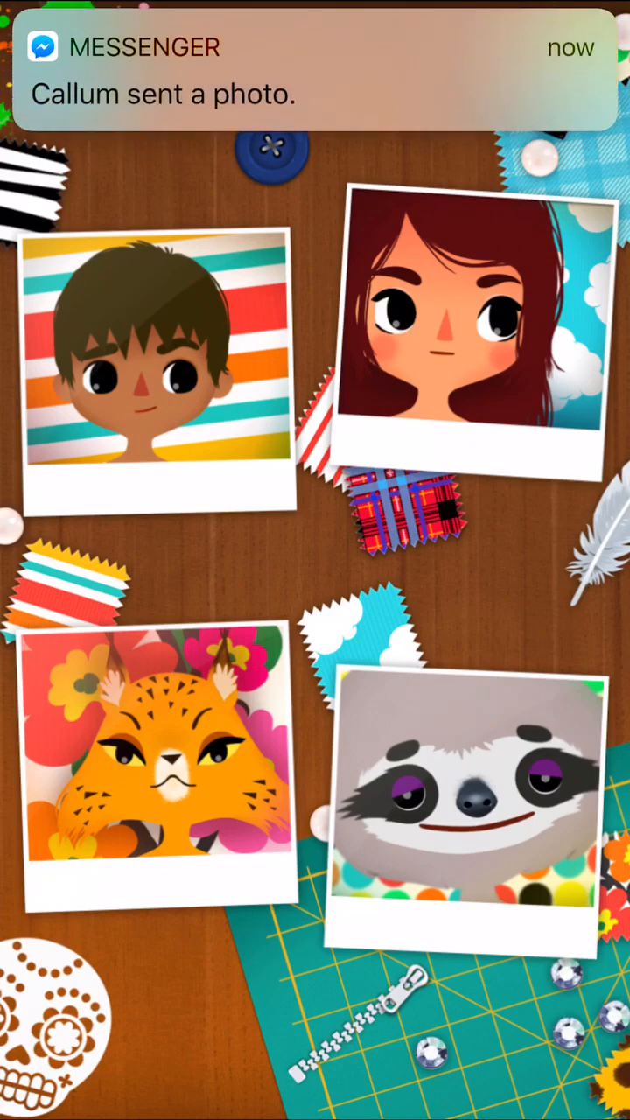